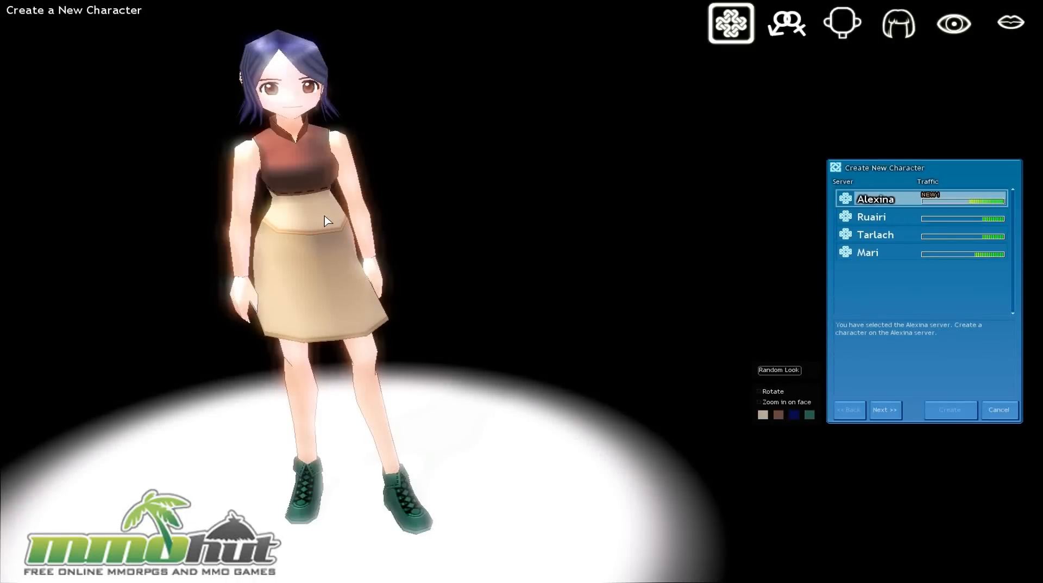
mouse_move(351, 53)
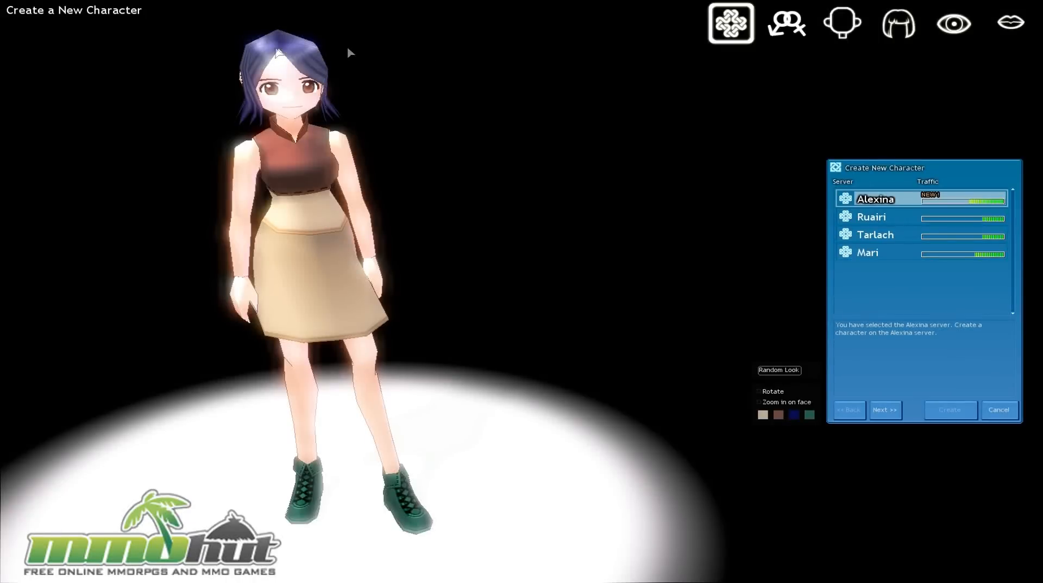
mouse_move(273, 33)
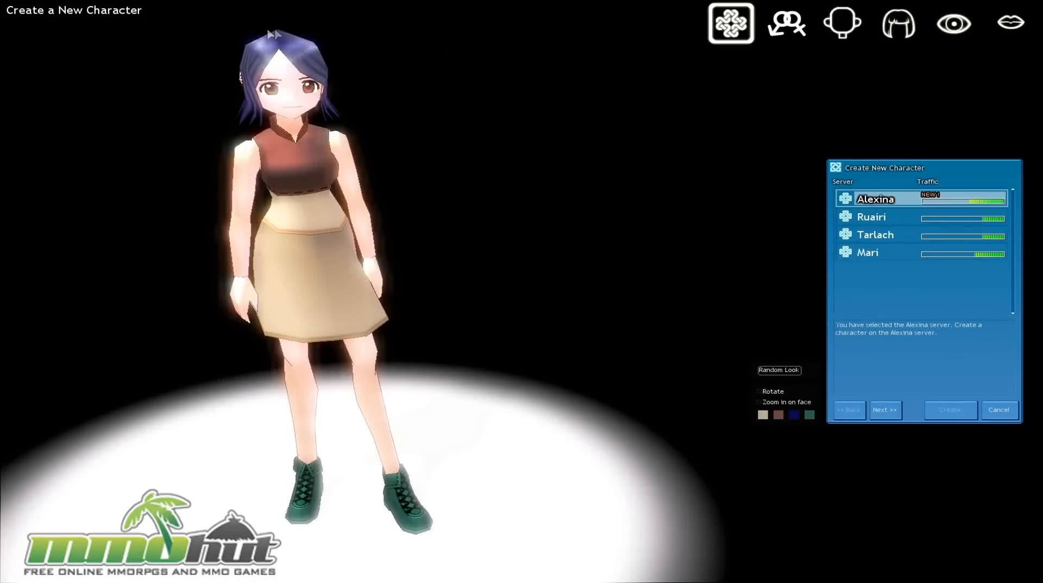
mouse_move(133, 455)
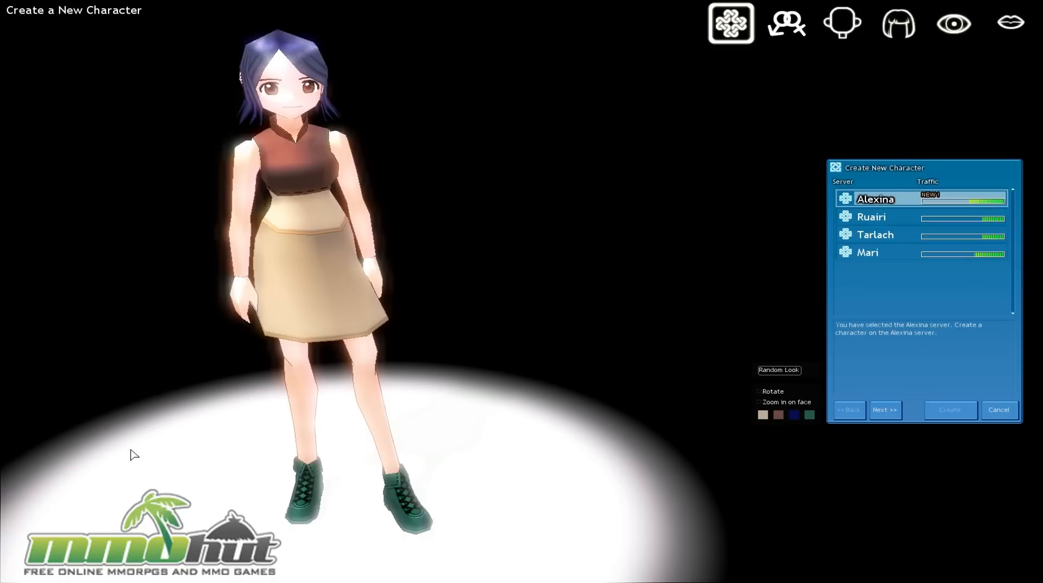
mouse_move(98, 429)
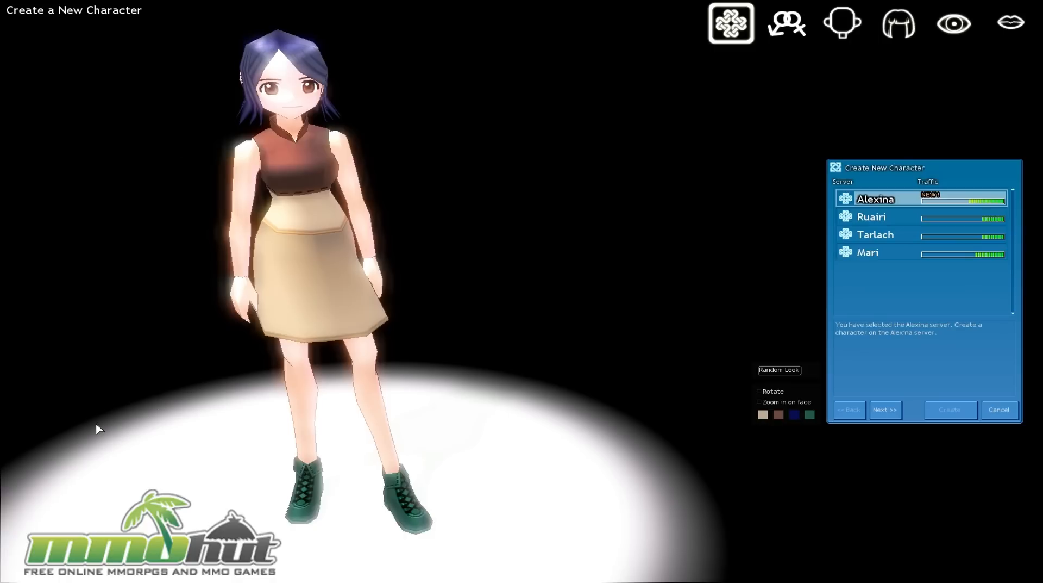
mouse_move(418, 38)
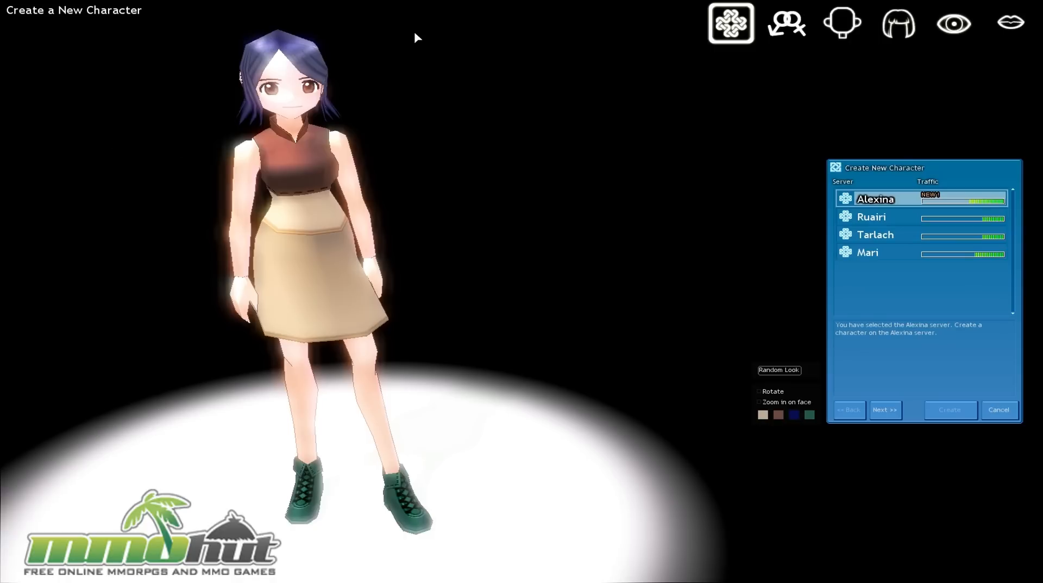
mouse_move(242, 167)
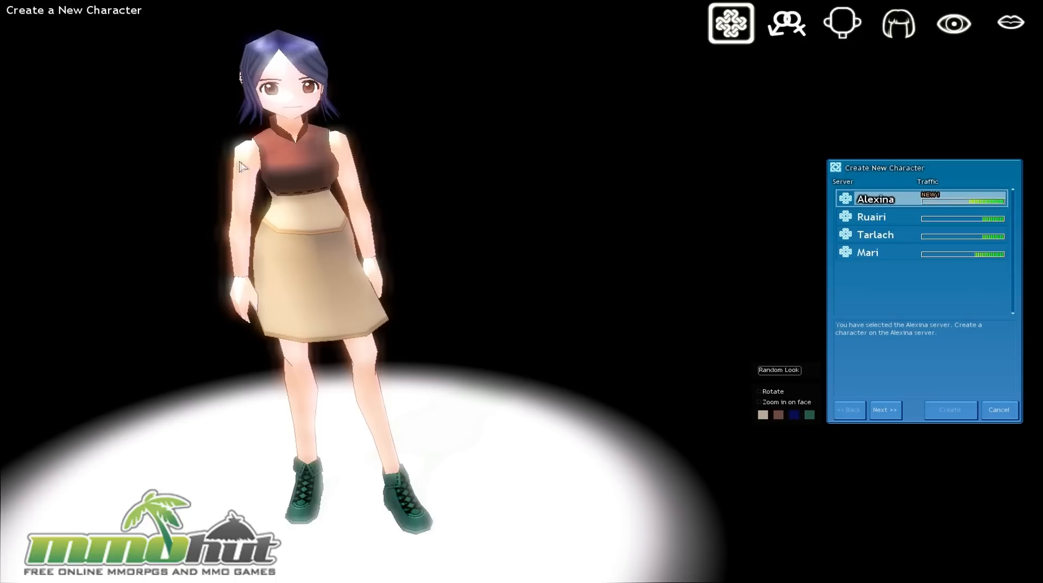
mouse_move(406, 301)
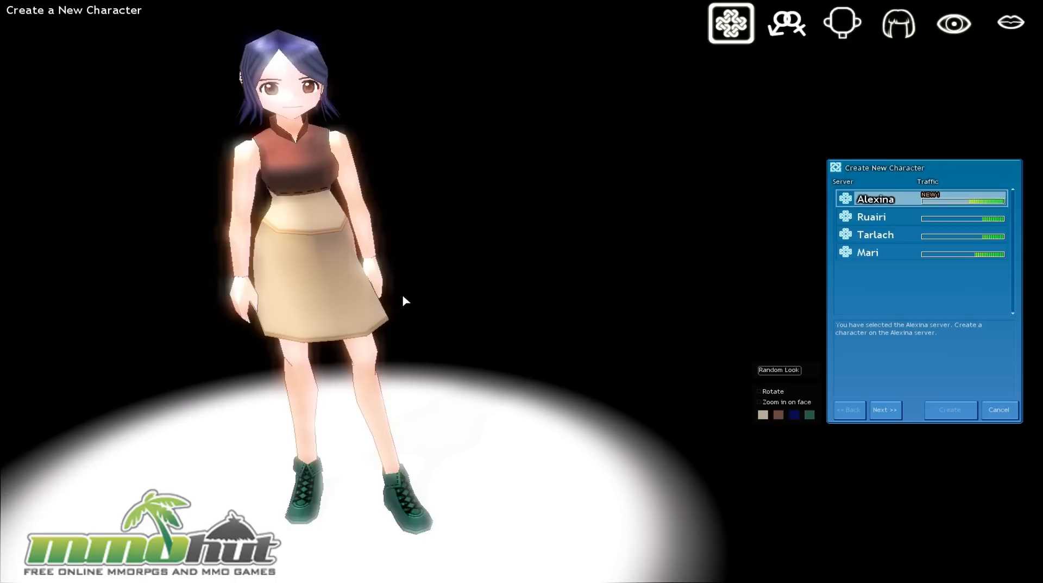
mouse_move(646, 180)
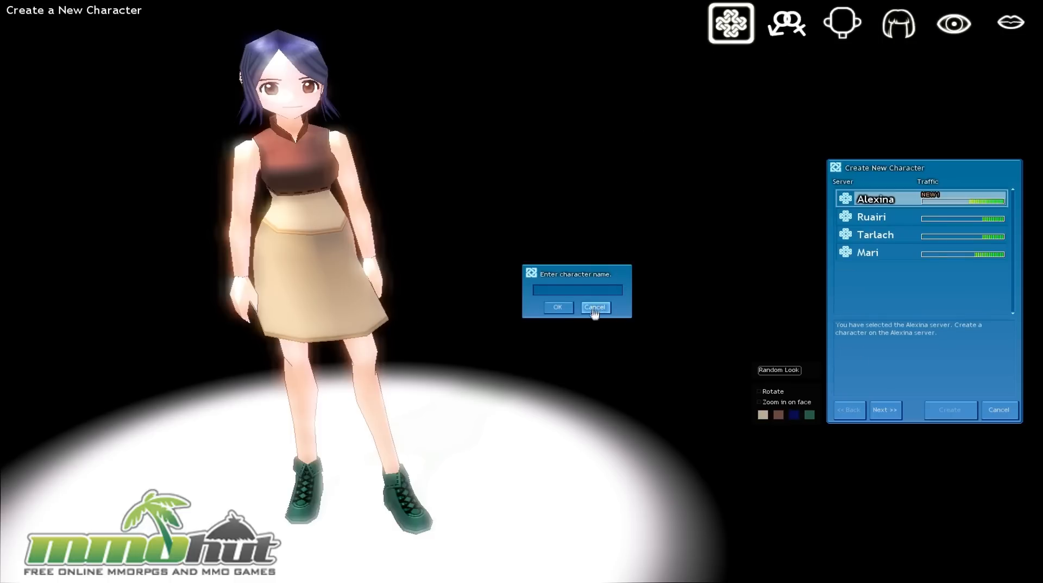
Name the new character 'Remo' and confirm the name is available.
left_click(594, 308)
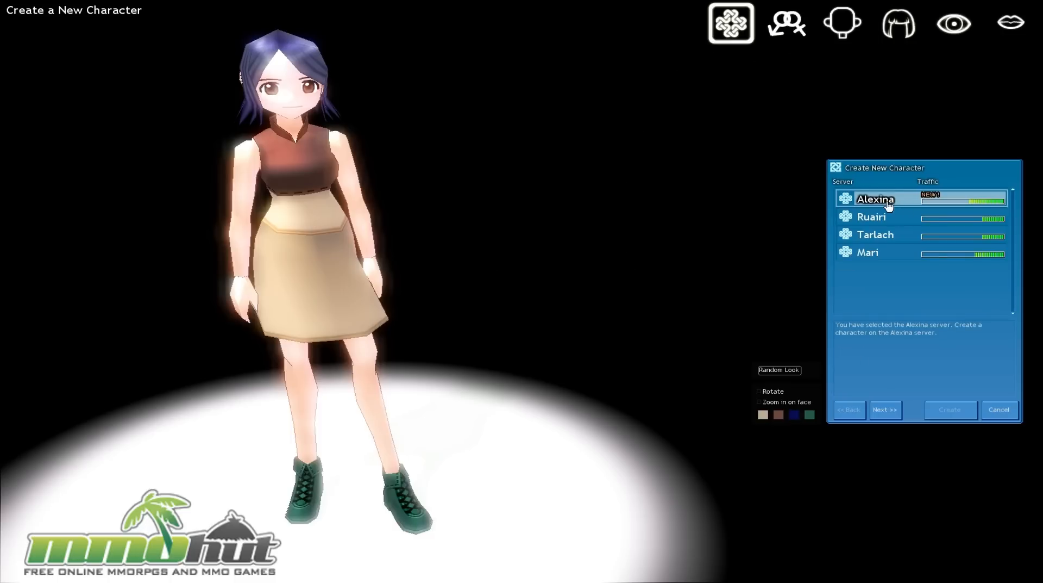
mouse_move(944, 204)
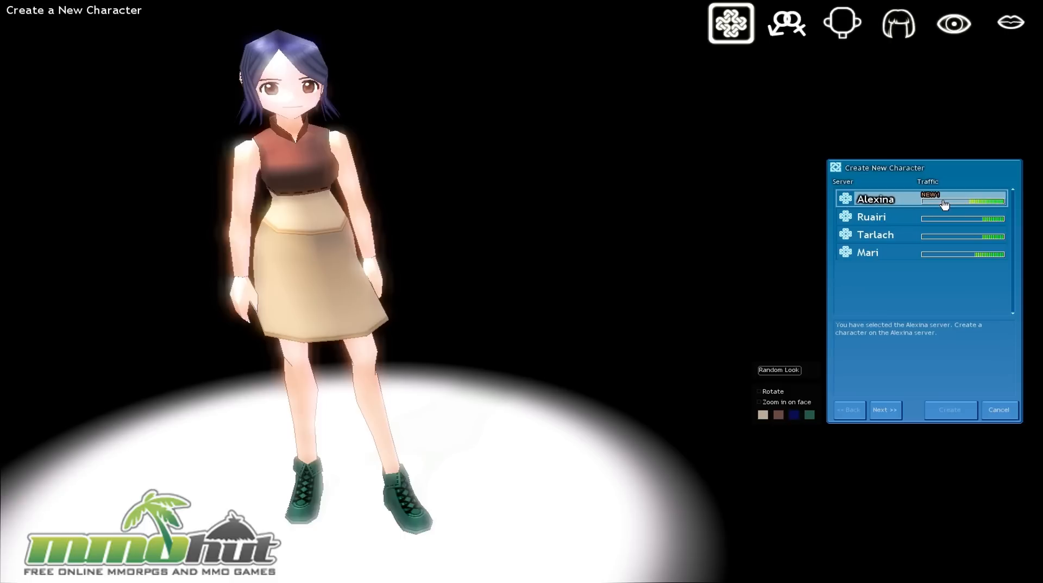
mouse_move(921, 202)
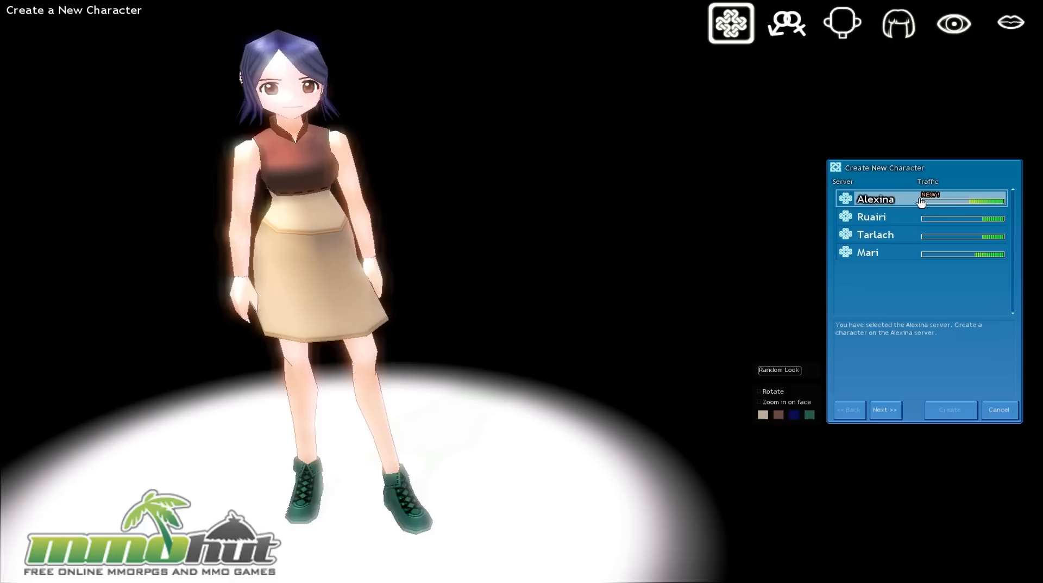
mouse_move(720, 119)
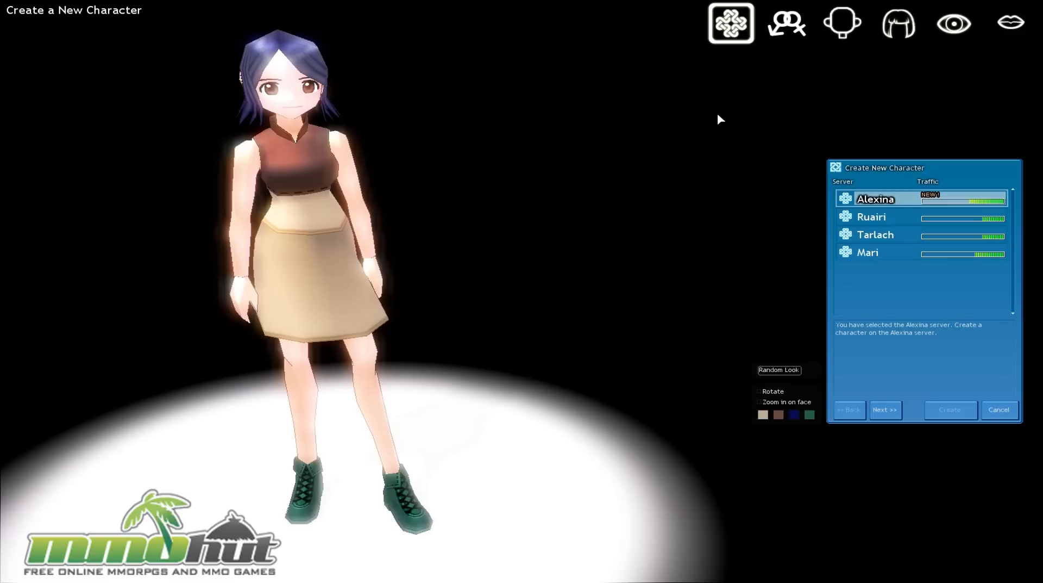
mouse_move(788, 25)
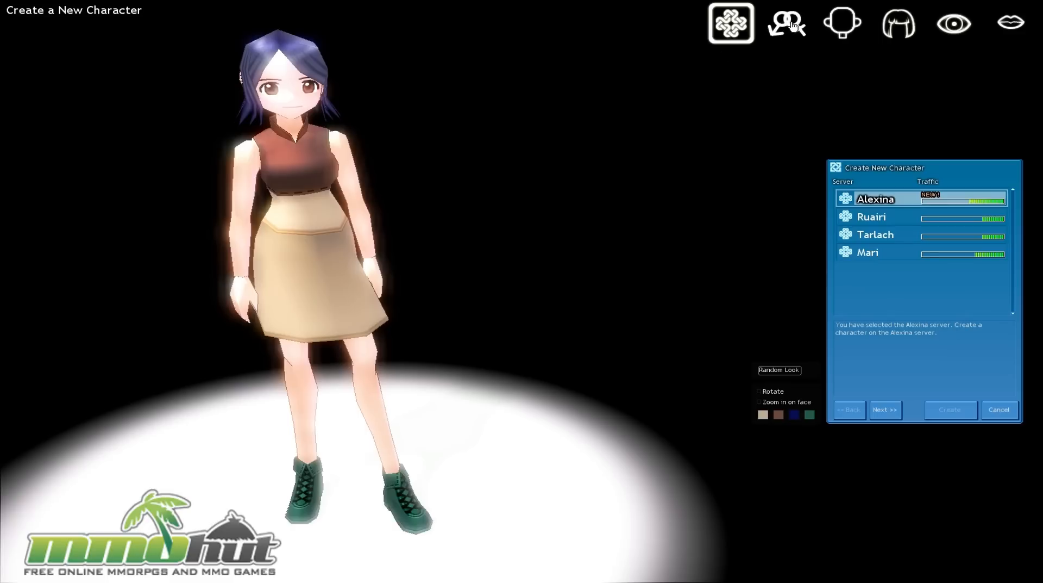
left_click(885, 409)
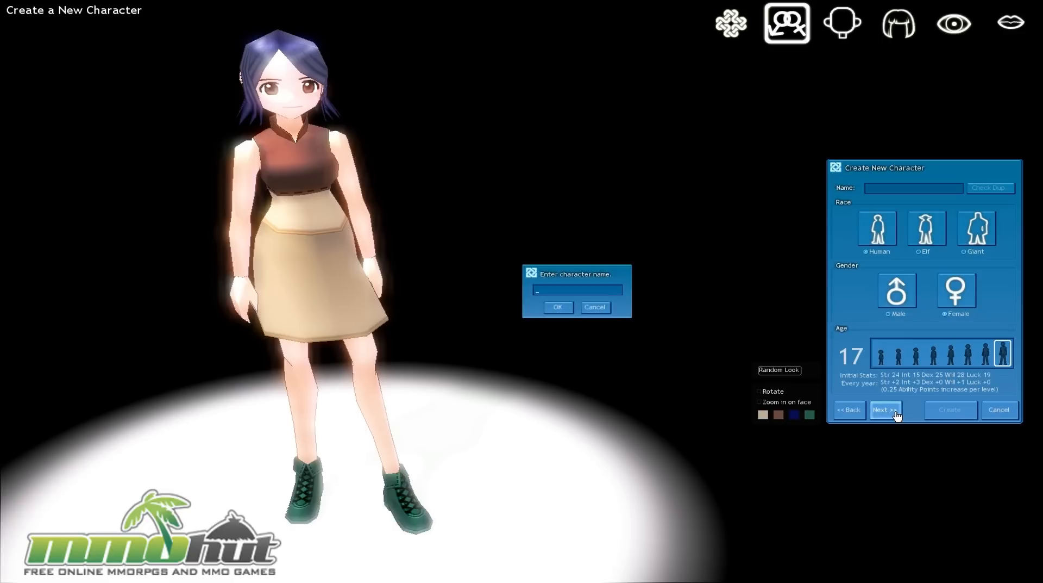
type("Remo")
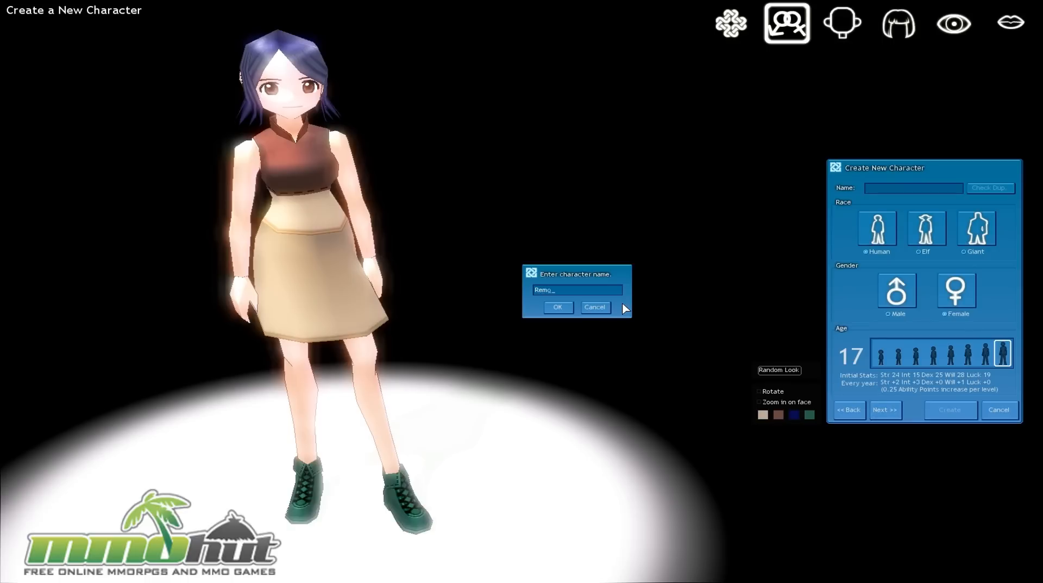
left_click(558, 307)
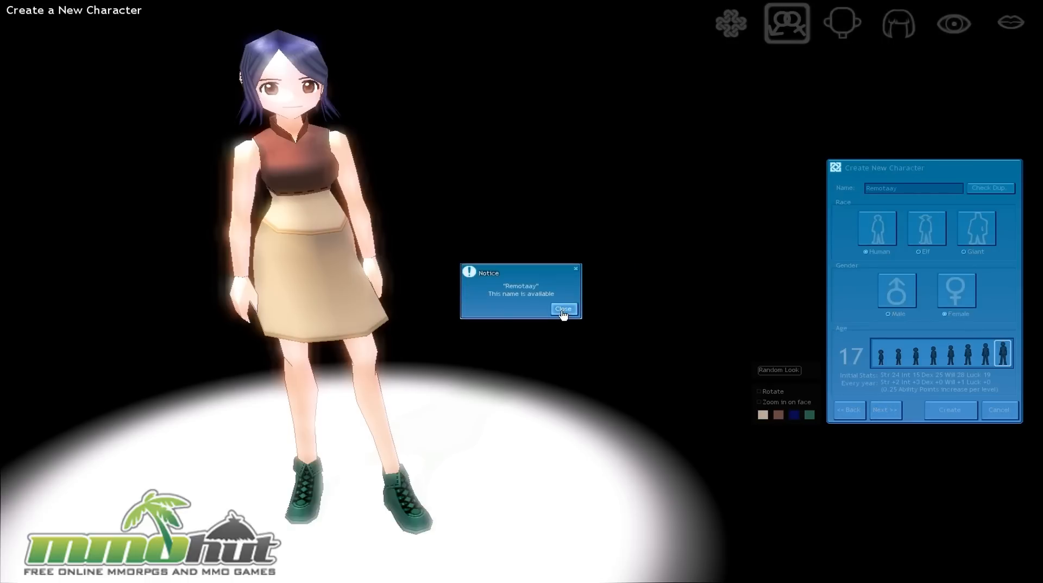
left_click(563, 308)
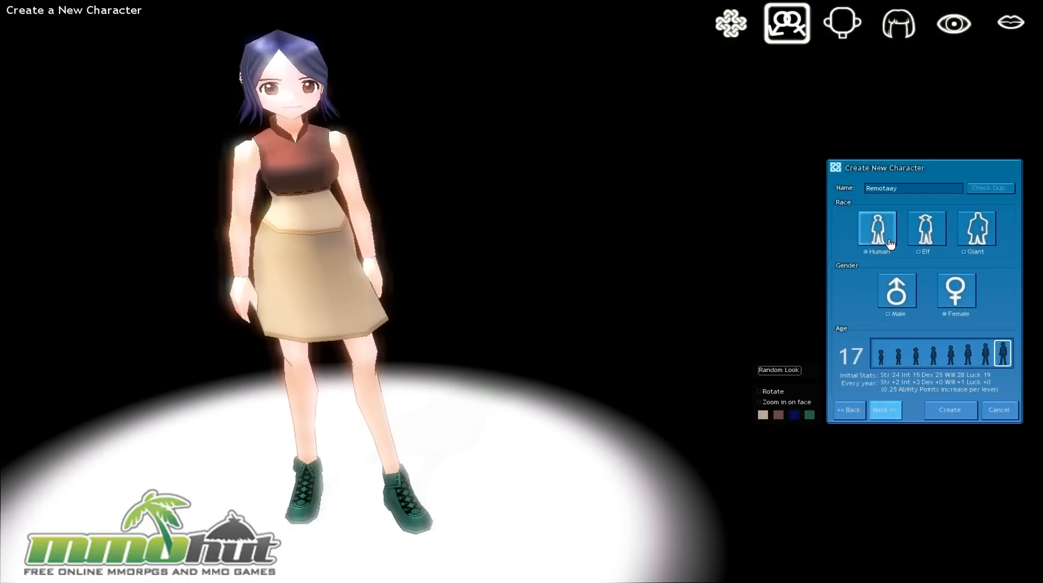
Keep the human race instead of Giant, make him male, and set age 15.
left_click(975, 229)
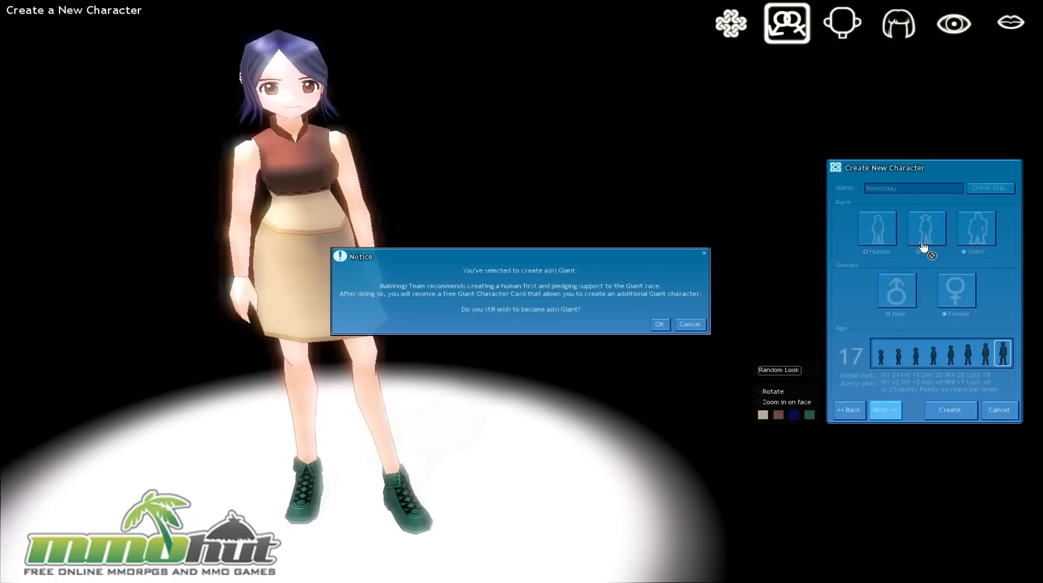
mouse_move(419, 300)
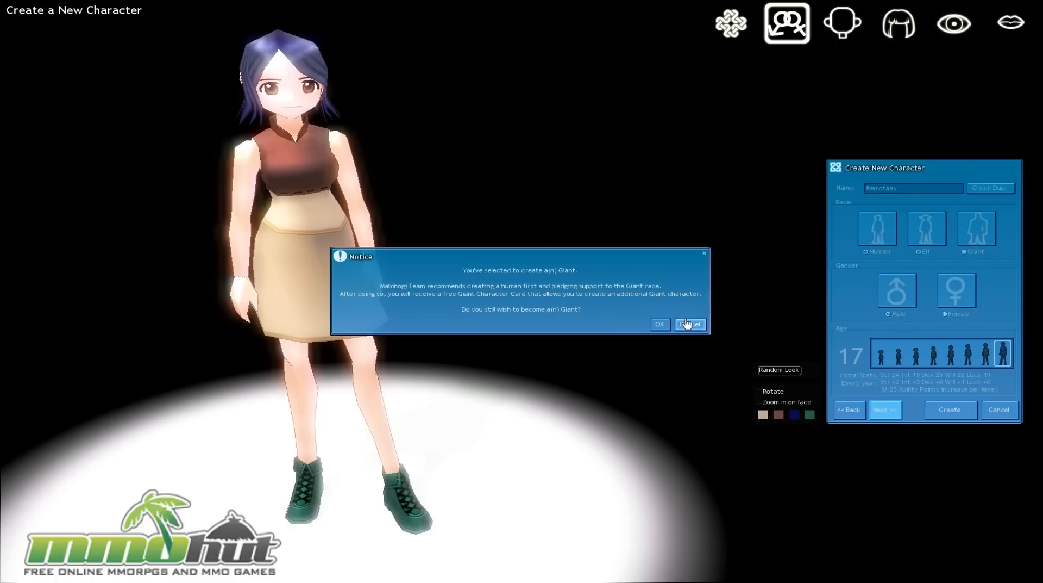
left_click(690, 323)
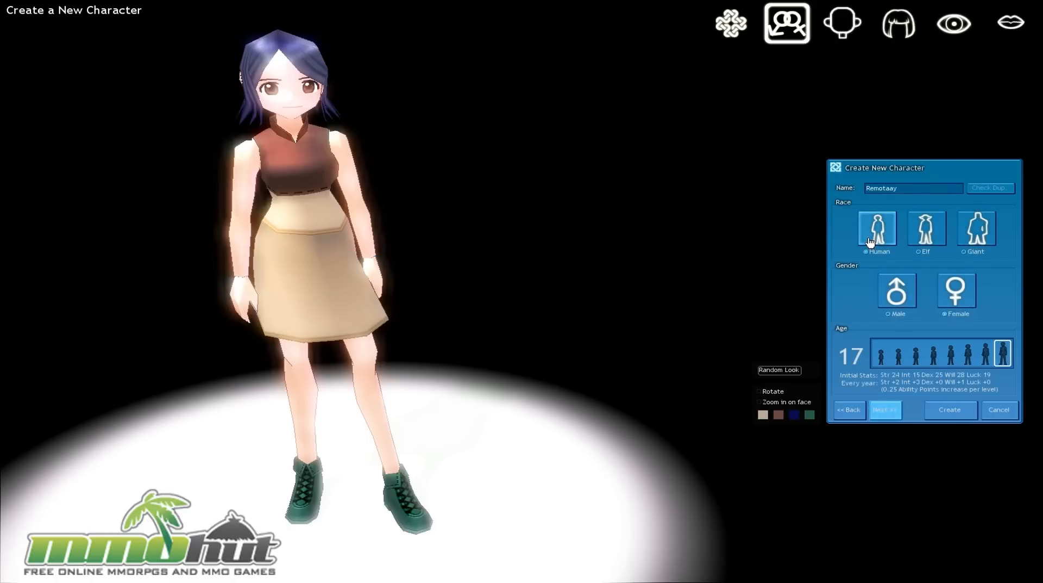
left_click(896, 291)
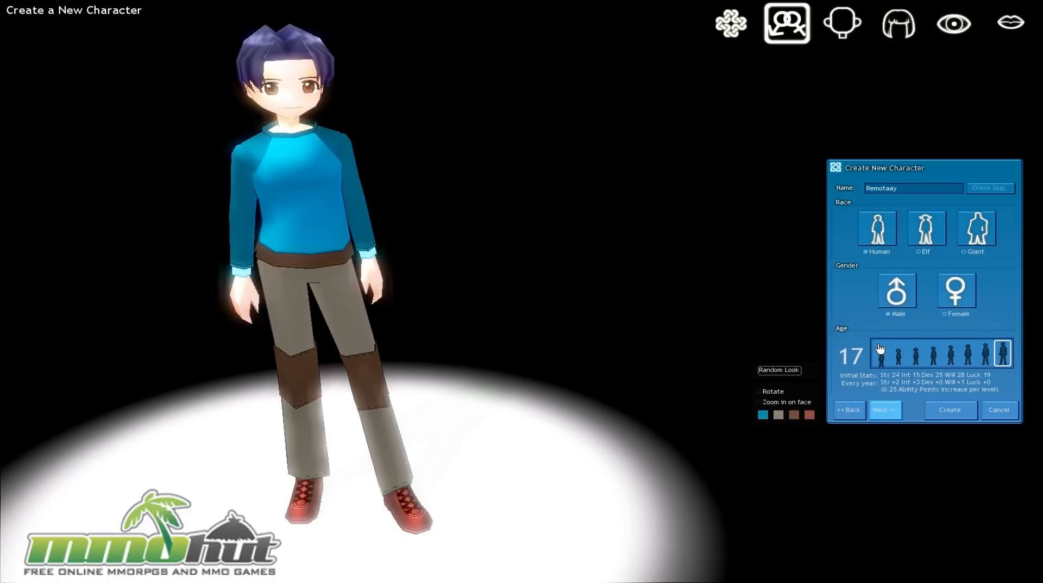
mouse_move(880, 349)
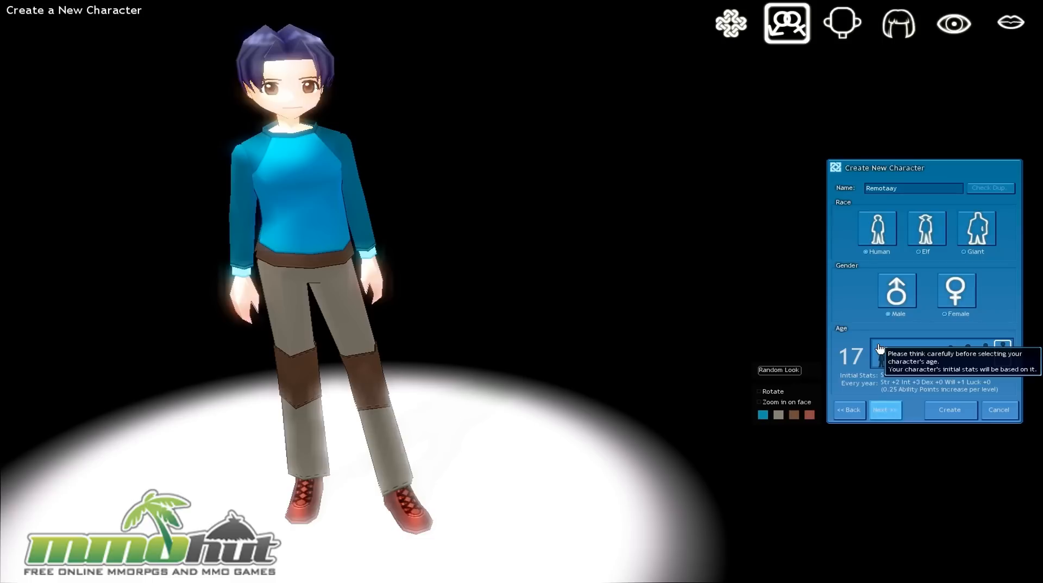
left_click(880, 353)
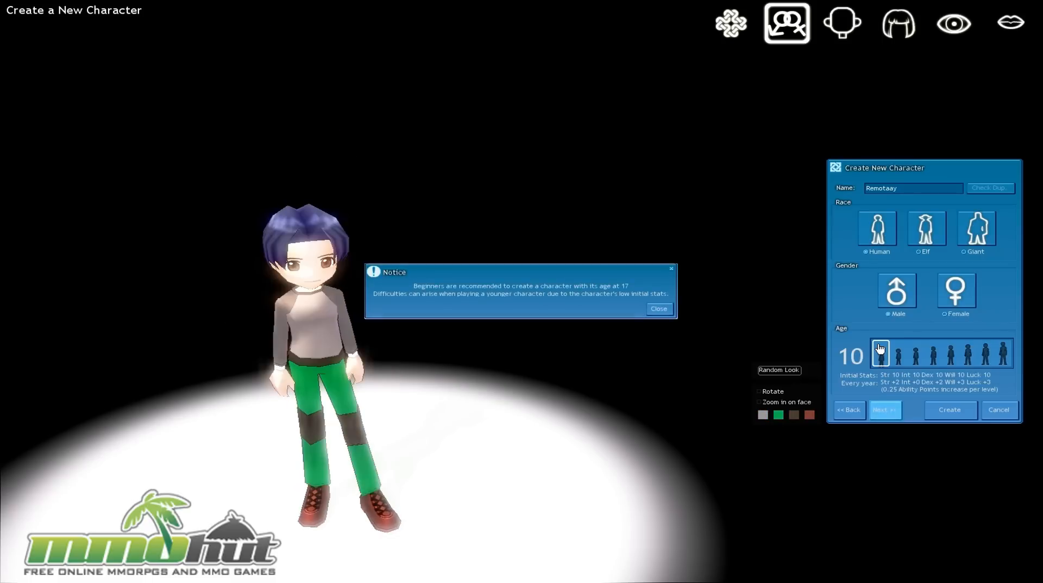
mouse_move(486, 306)
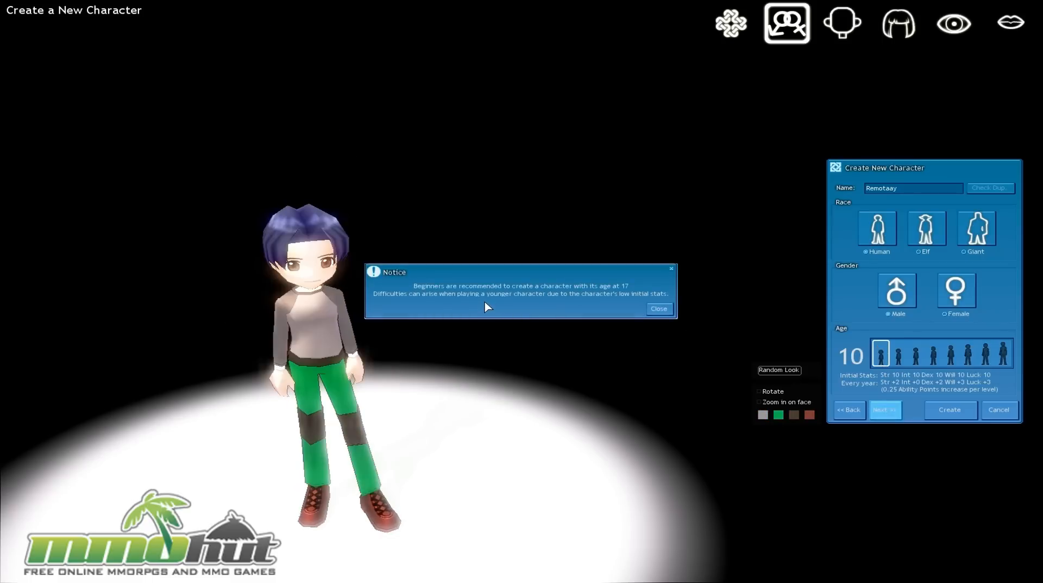
mouse_move(466, 302)
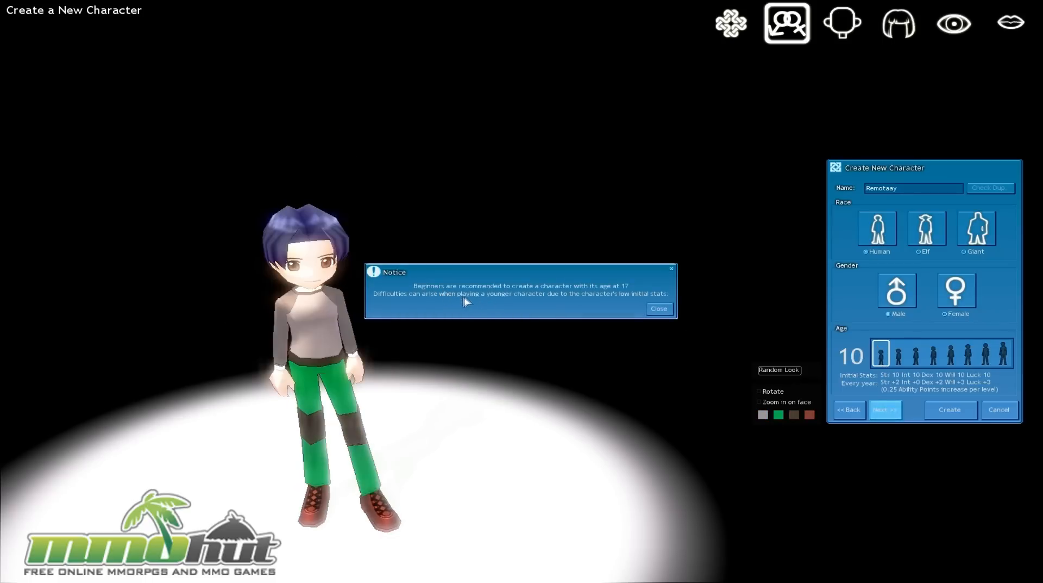
mouse_move(416, 301)
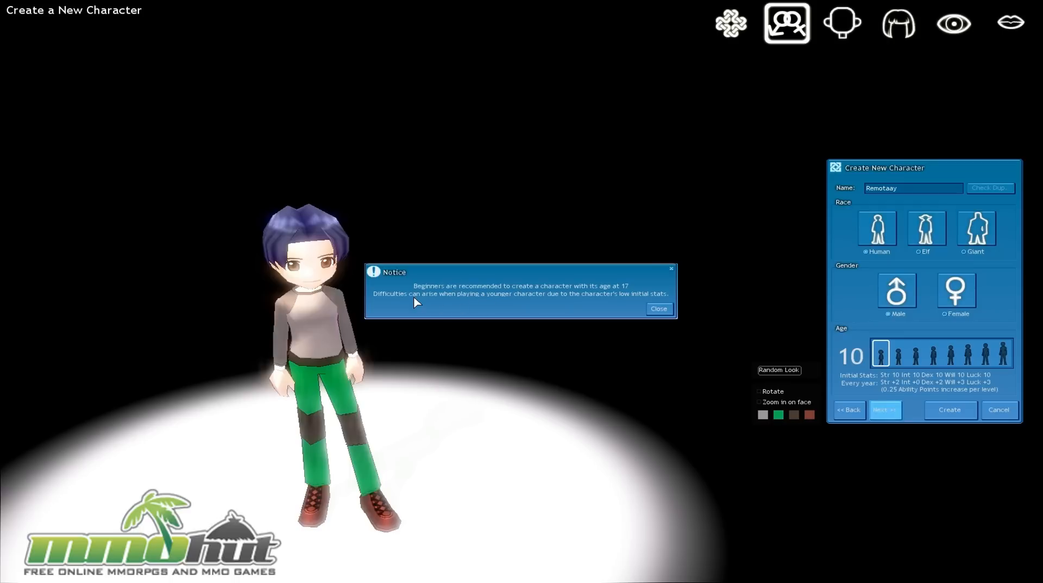
mouse_move(423, 302)
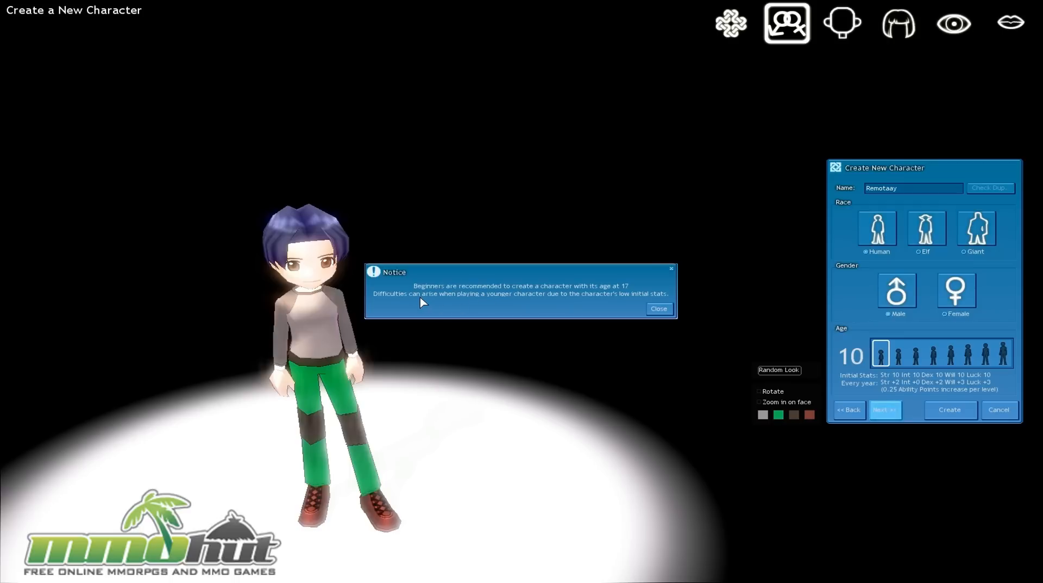
left_click(658, 308)
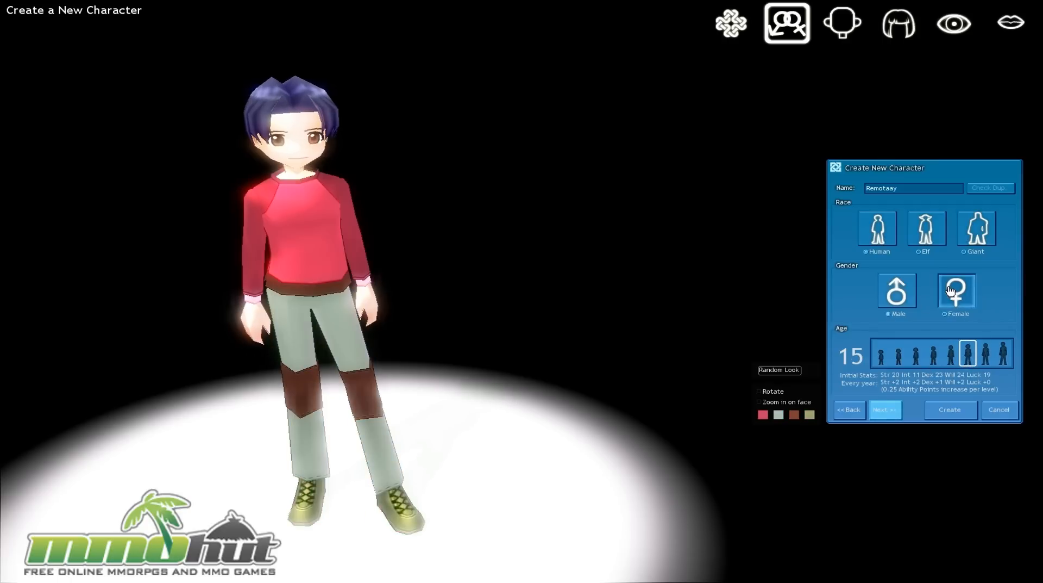
left_click(956, 291)
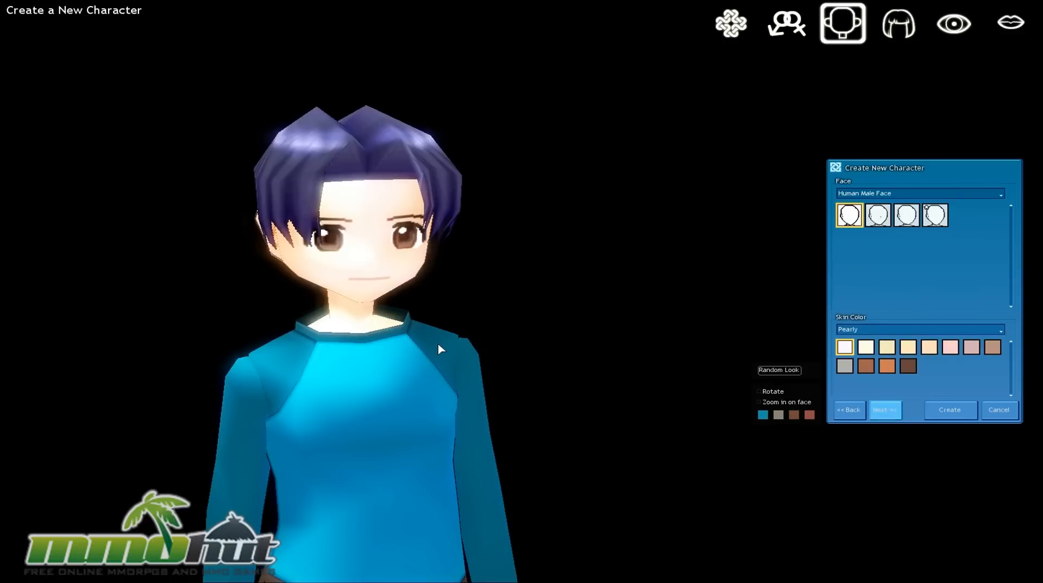
mouse_move(329, 180)
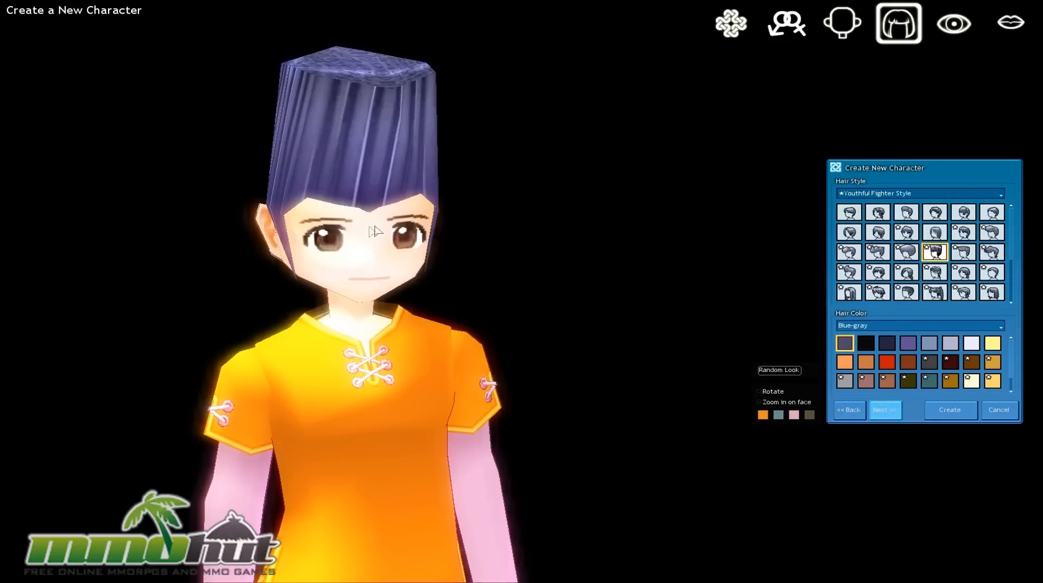
mouse_move(533, 302)
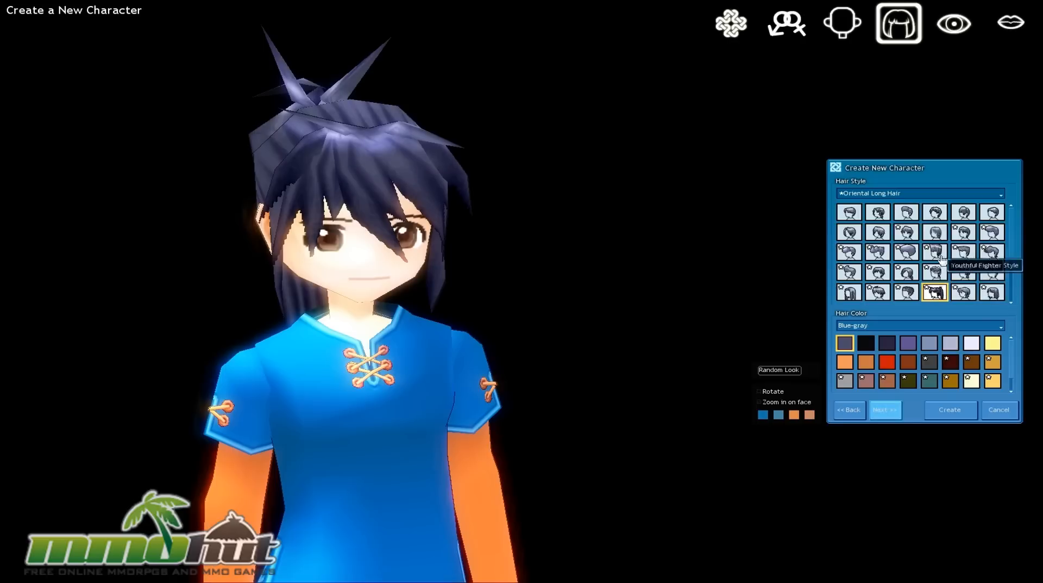
Try long straight and other hairstyles, then create the character with the Free Card.
left_click(850, 291)
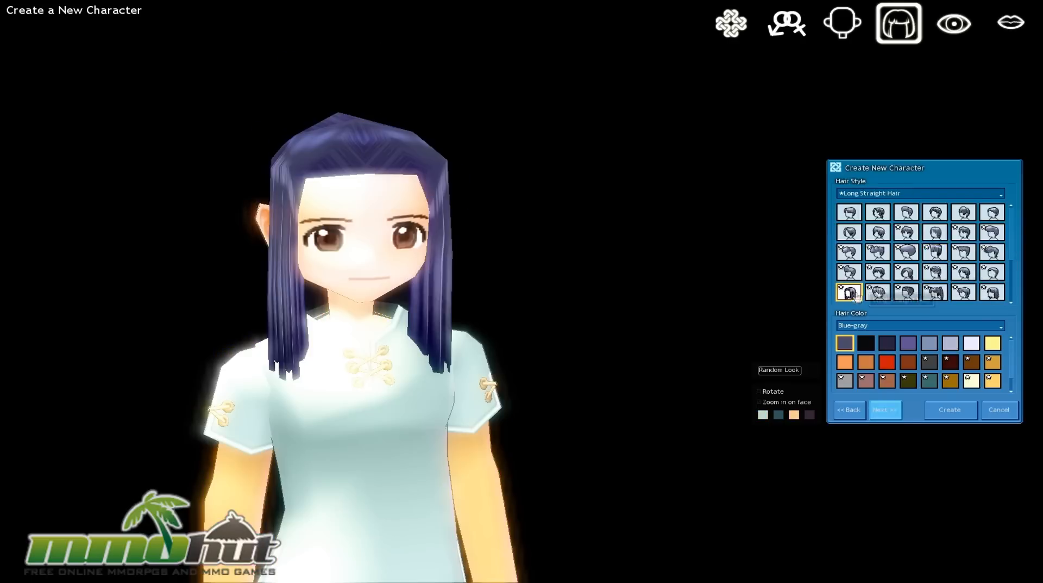
left_click(934, 251)
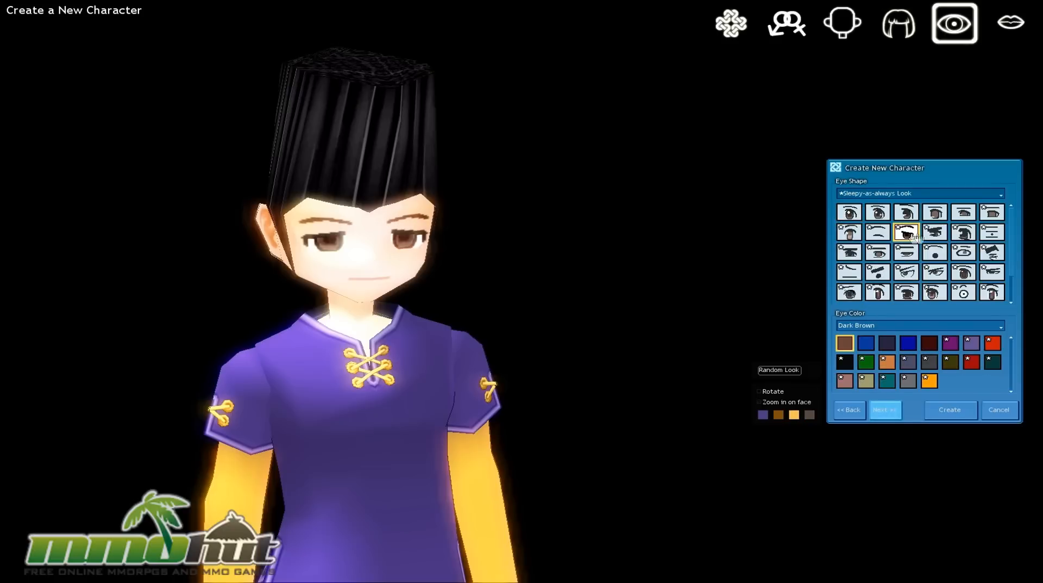
mouse_move(950, 408)
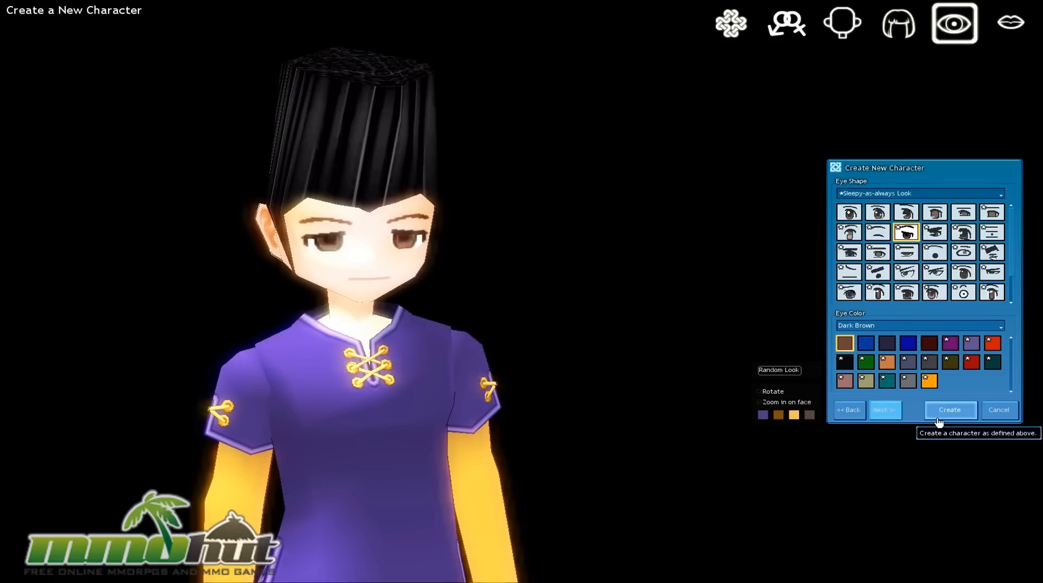
left_click(950, 409)
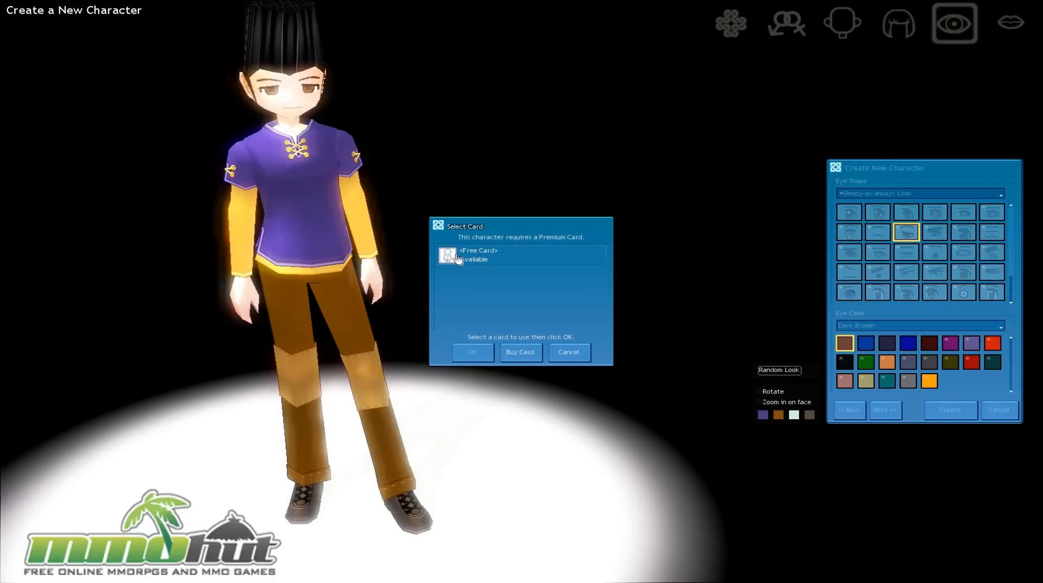
left_click(521, 255)
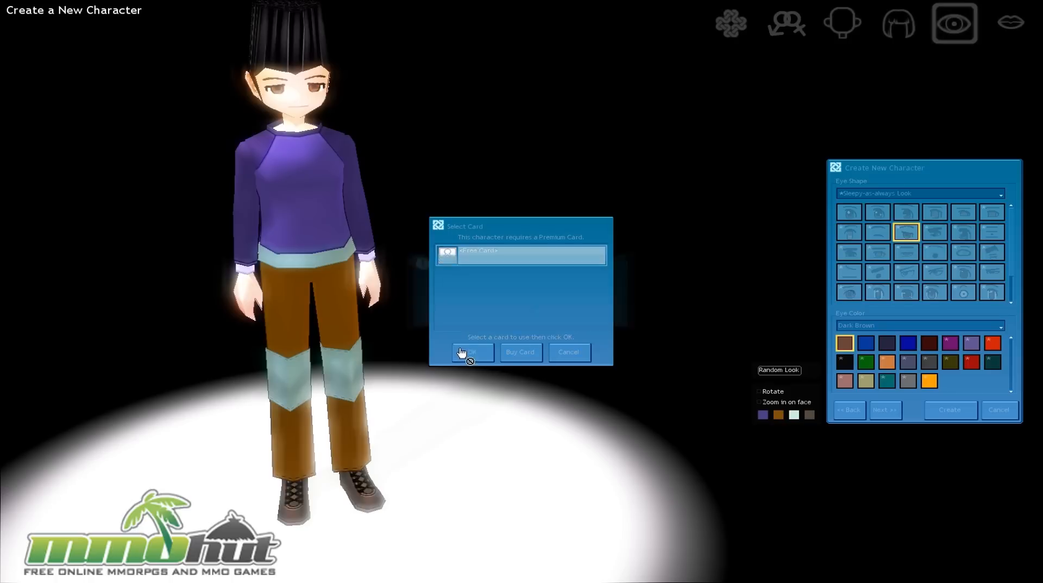
left_click(472, 352)
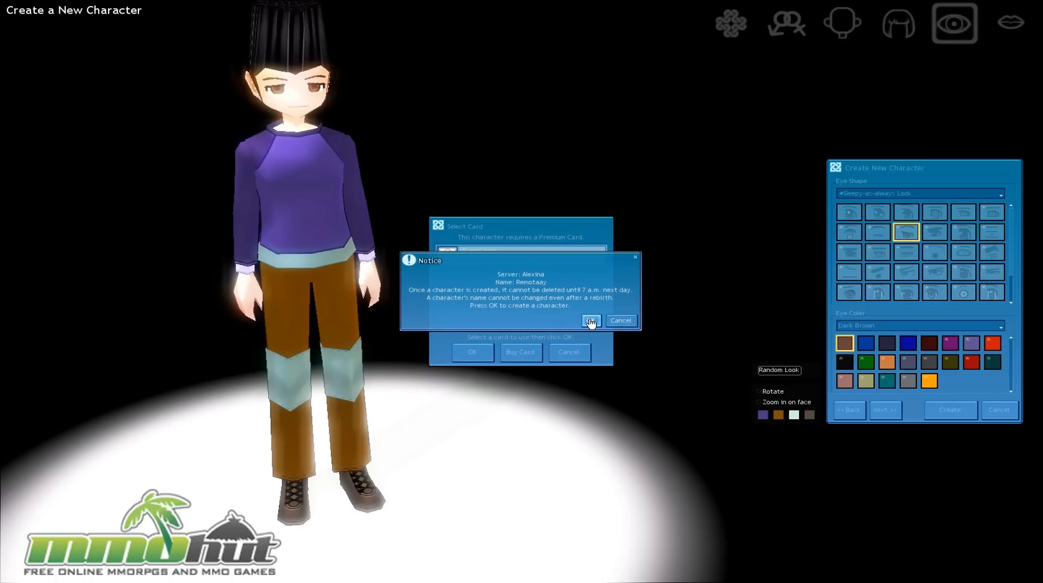
left_click(590, 321)
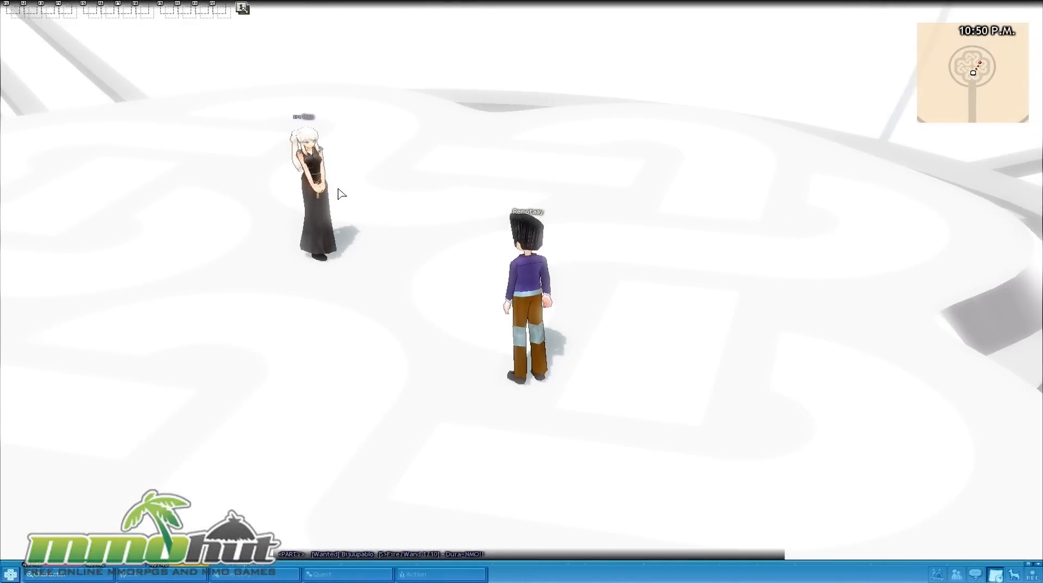
Talk to Nao and read past her description until she greets Remo.
left_click(315, 186)
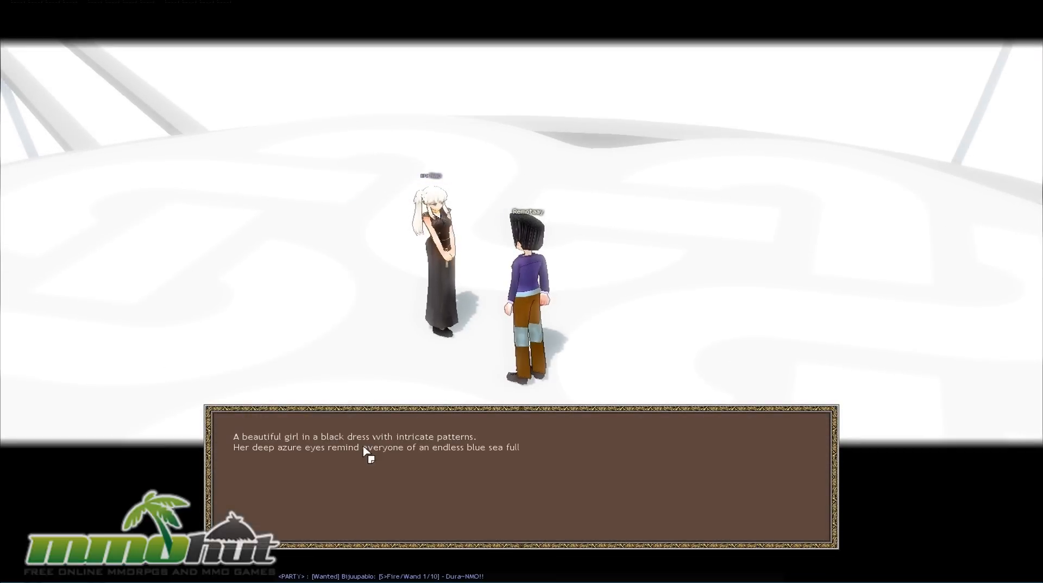
left_click(366, 453)
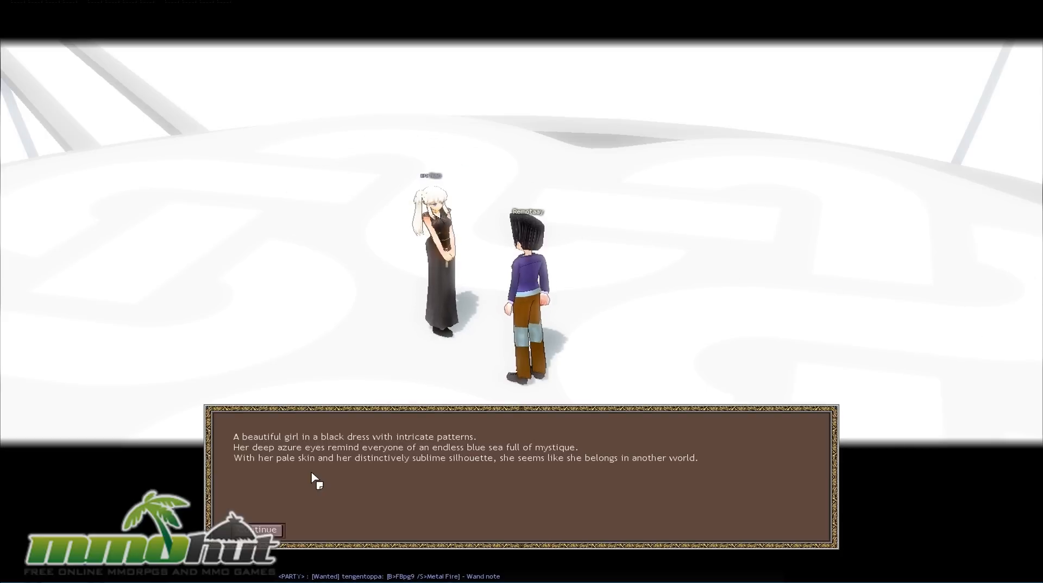
left_click(264, 529)
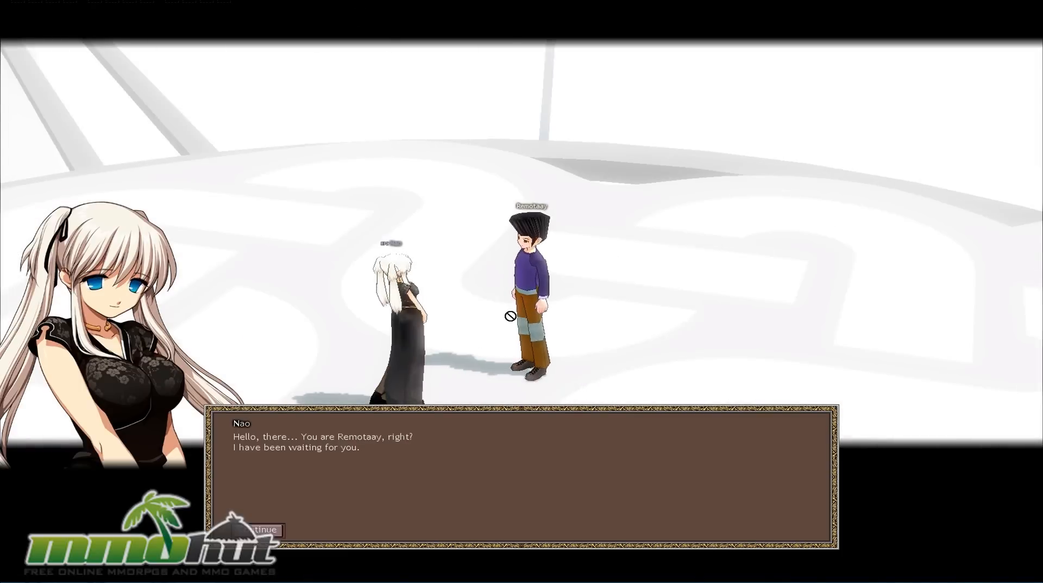
Ask Nao About Erinn and hear her explain the continents Uladh and Iria.
left_click(259, 529)
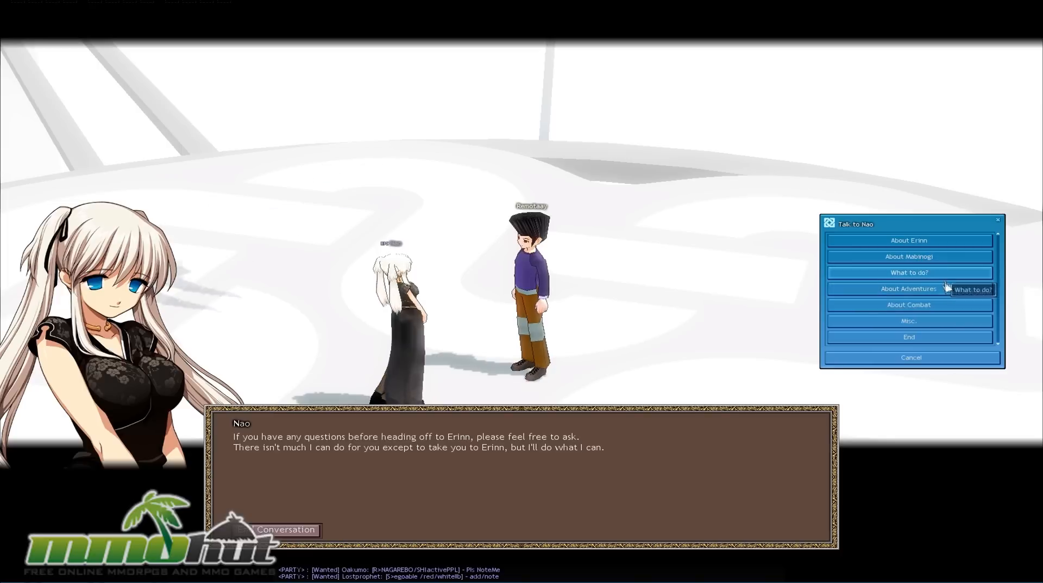
mouse_move(909, 336)
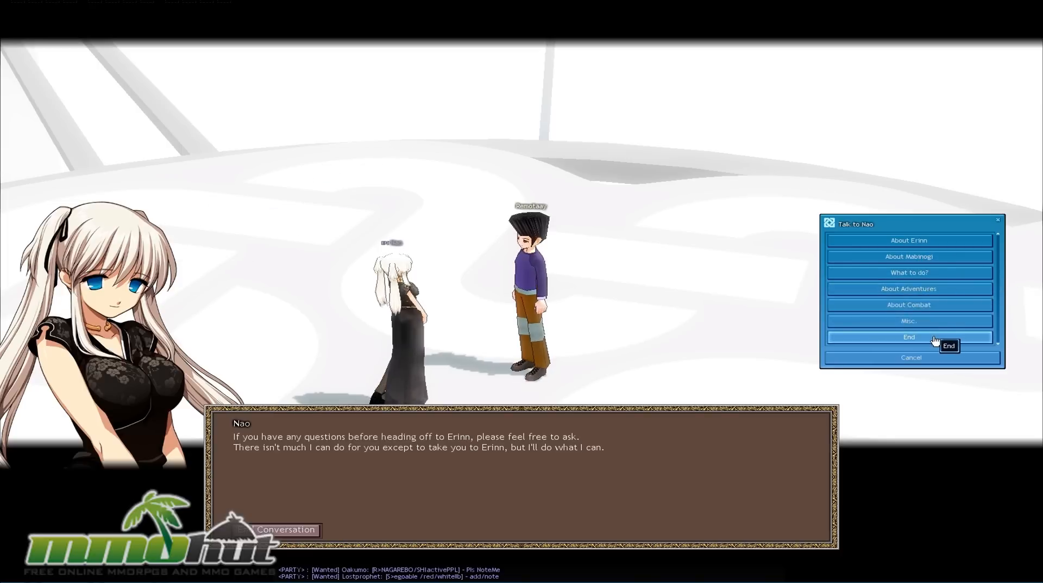
mouse_move(909, 241)
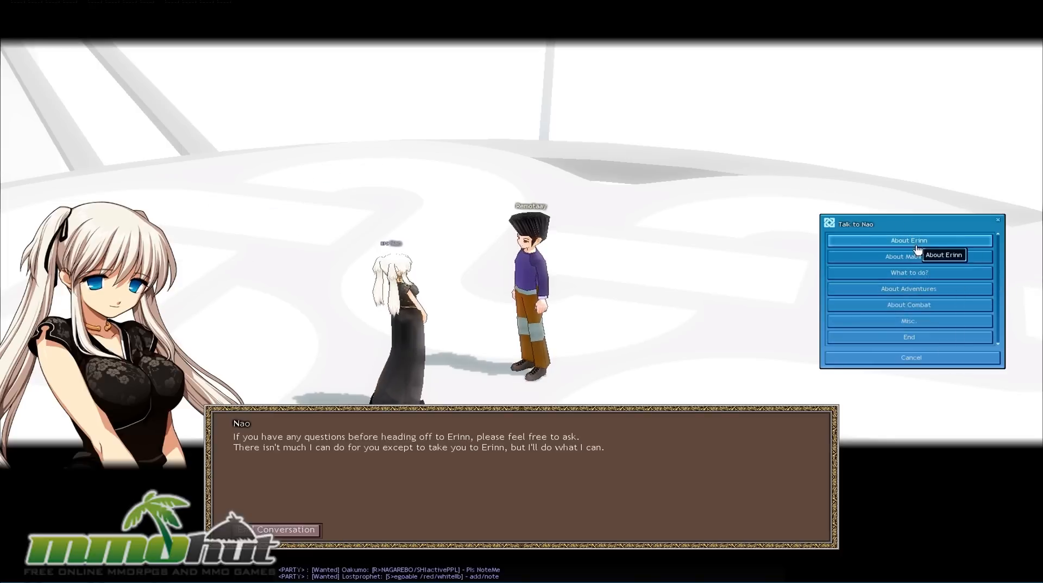
mouse_move(948, 272)
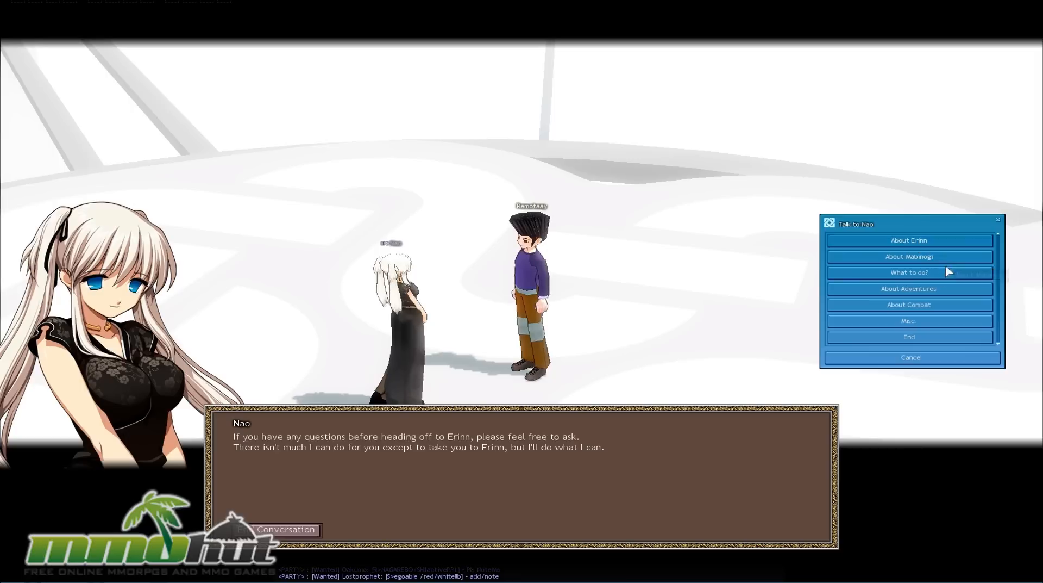
left_click(909, 240)
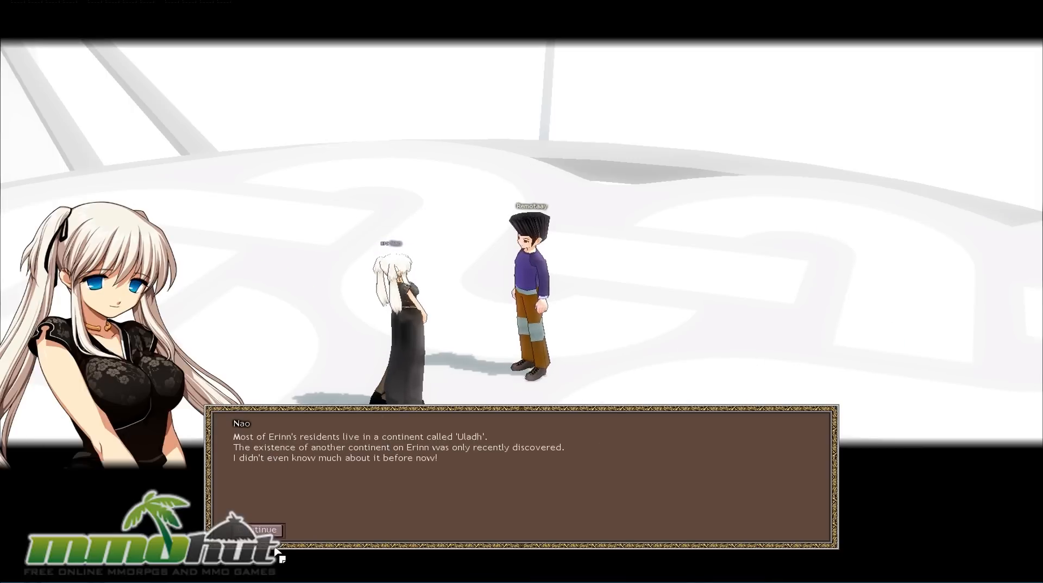
left_click(264, 529)
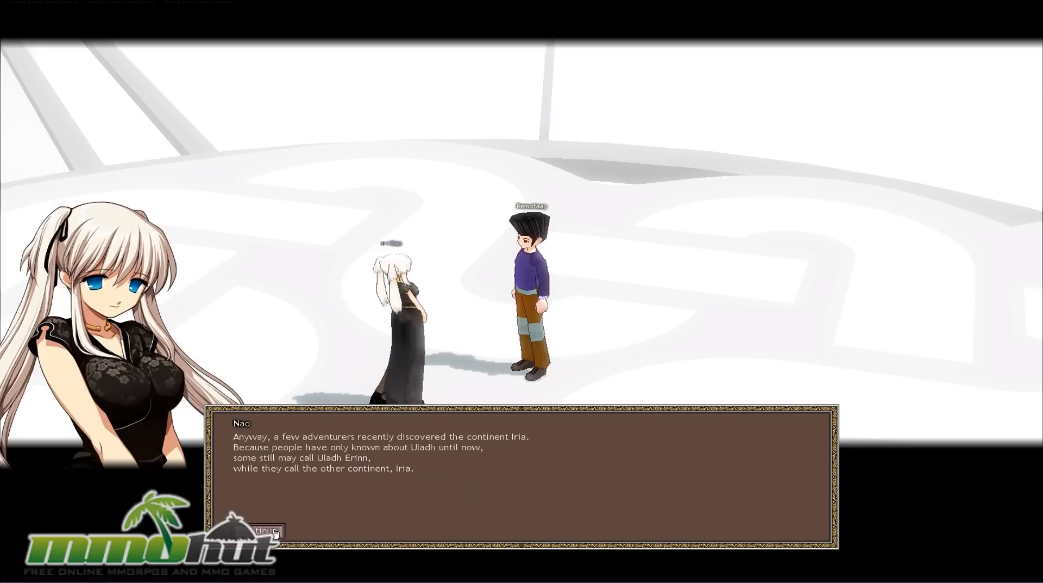
left_click(259, 531)
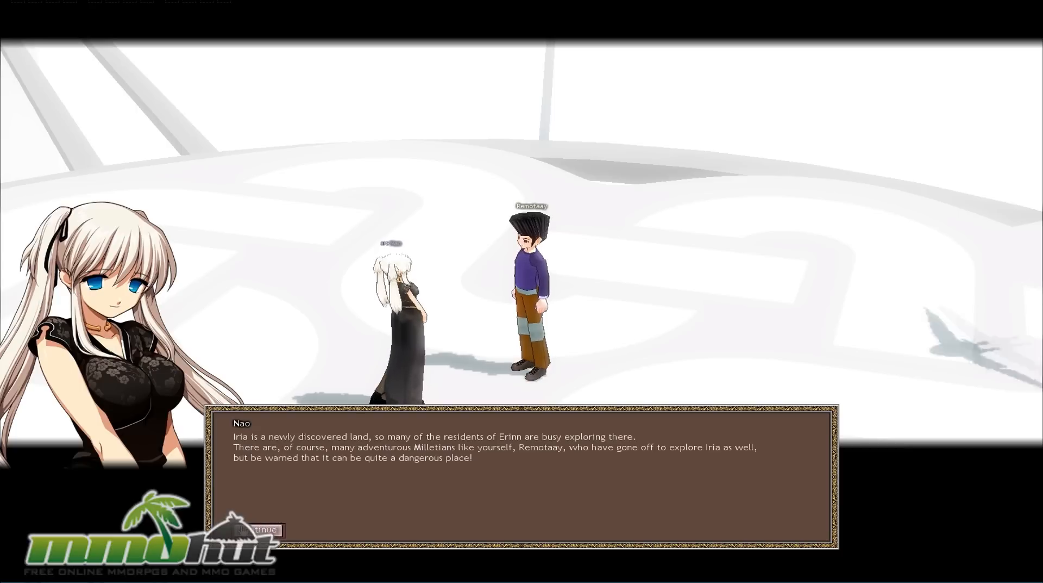
left_click(261, 529)
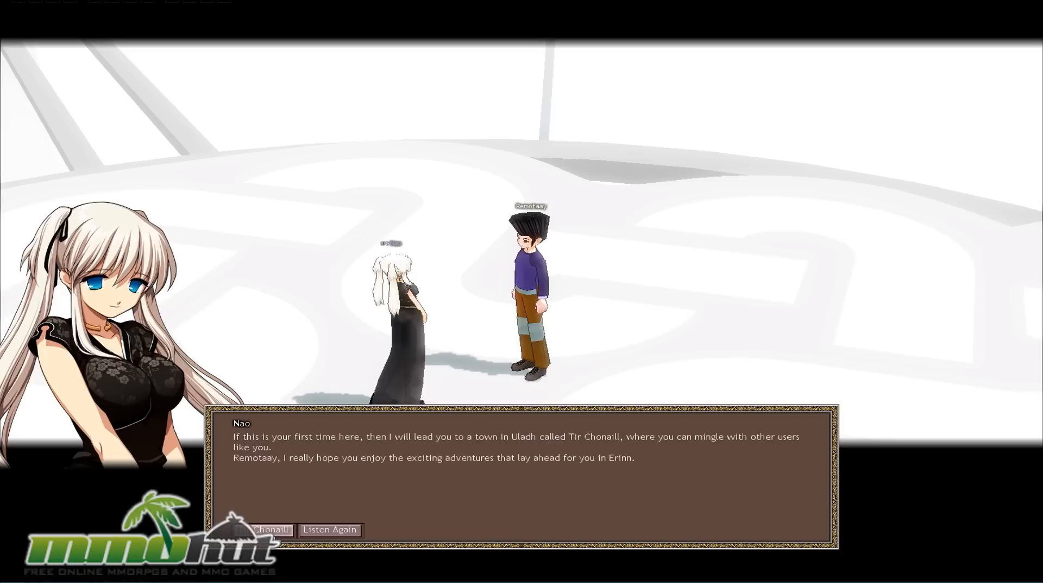
Agree to go to Tir Chonaill and accept Nao's Bread and Traveler's Guide.
left_click(263, 529)
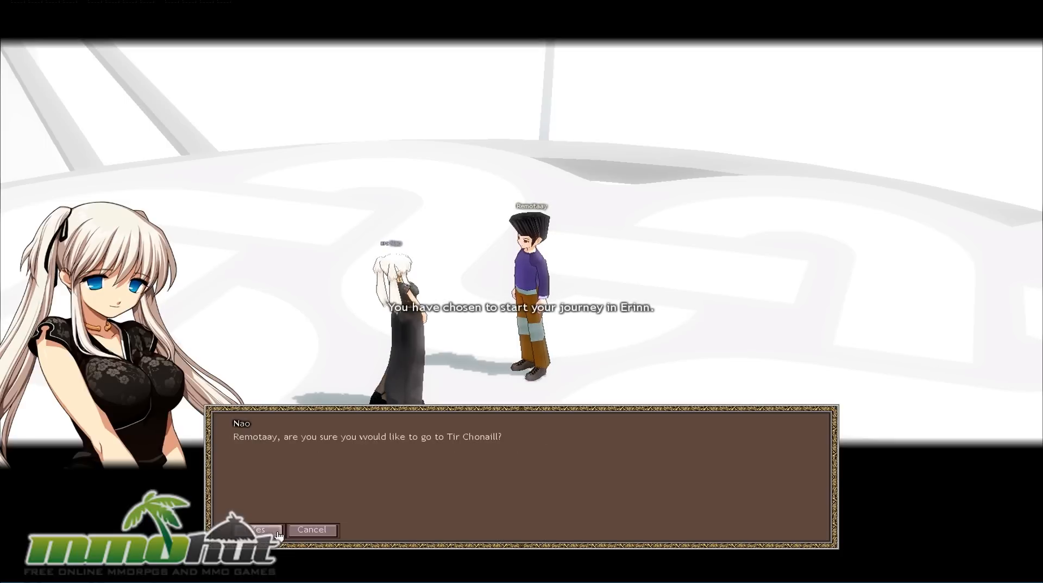
left_click(255, 529)
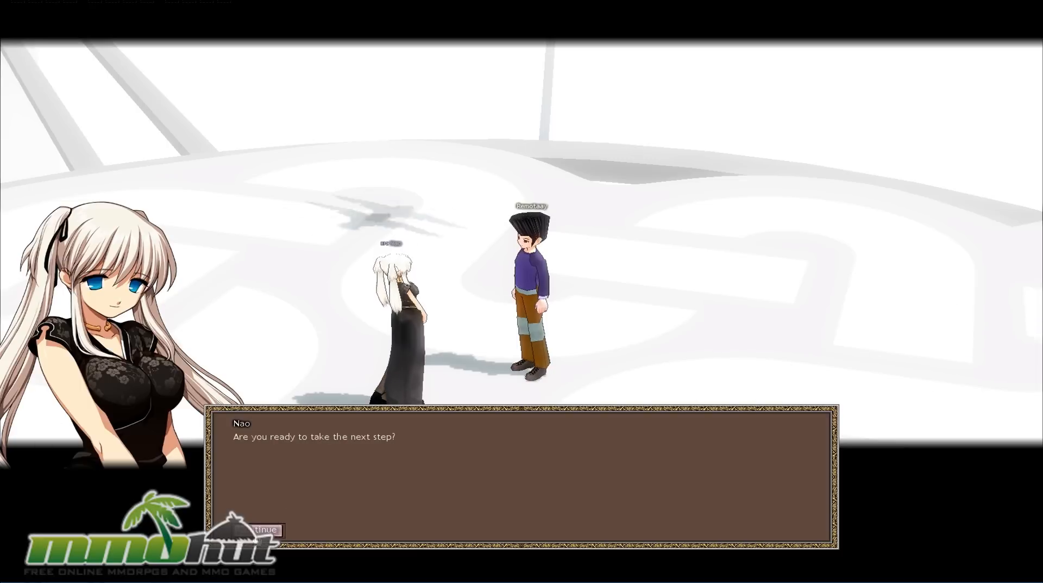
left_click(264, 530)
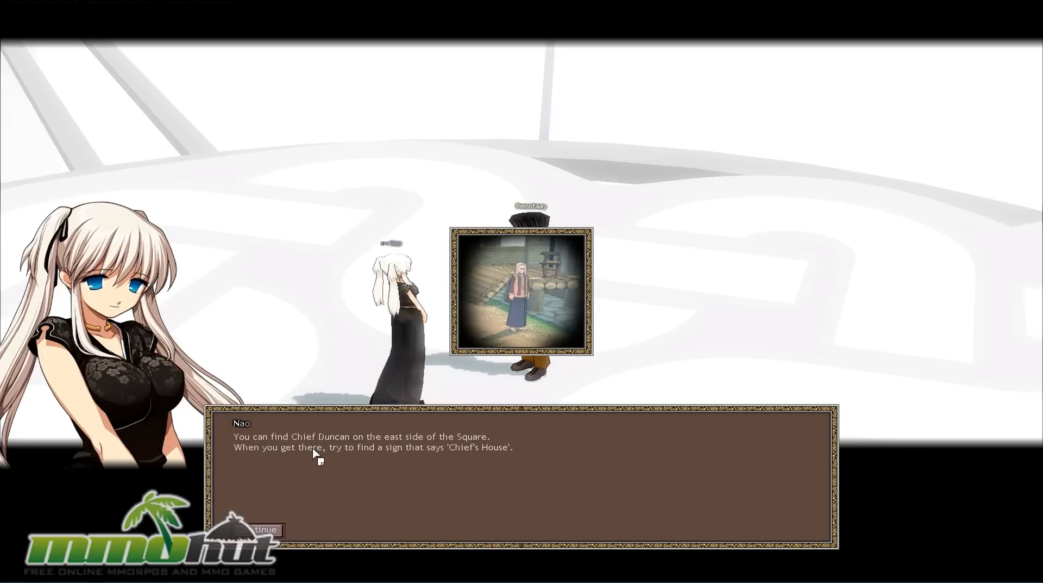
left_click(262, 529)
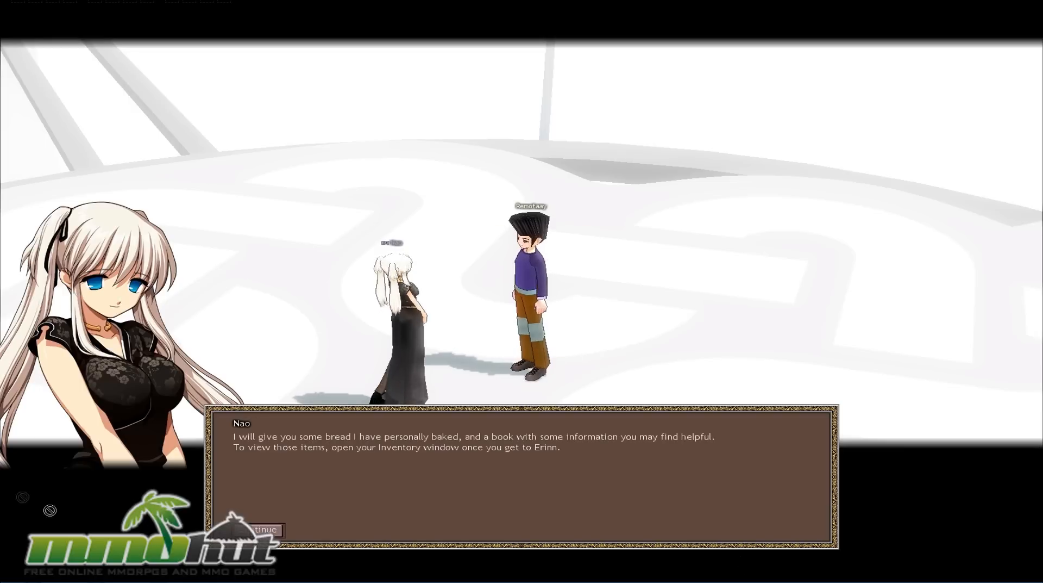
left_click(264, 530)
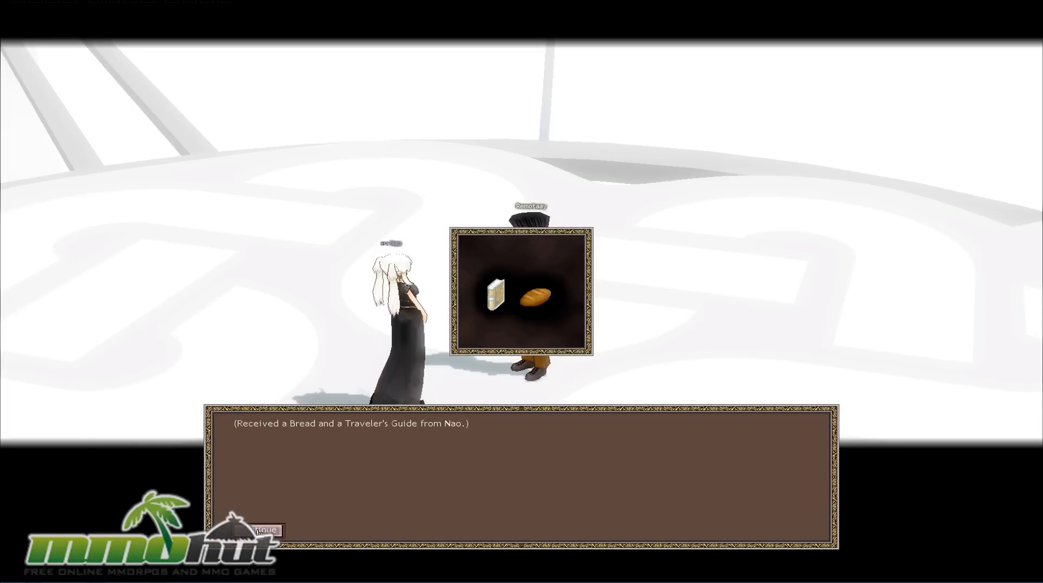
left_click(263, 529)
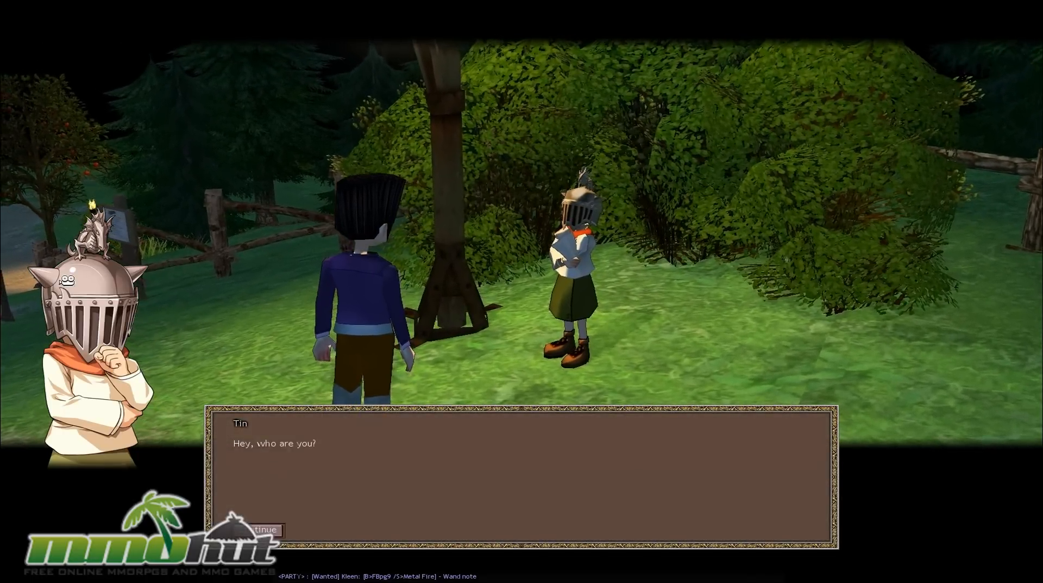
Advance Tin's line and confirm quitting the arrival movie.
left_click(257, 529)
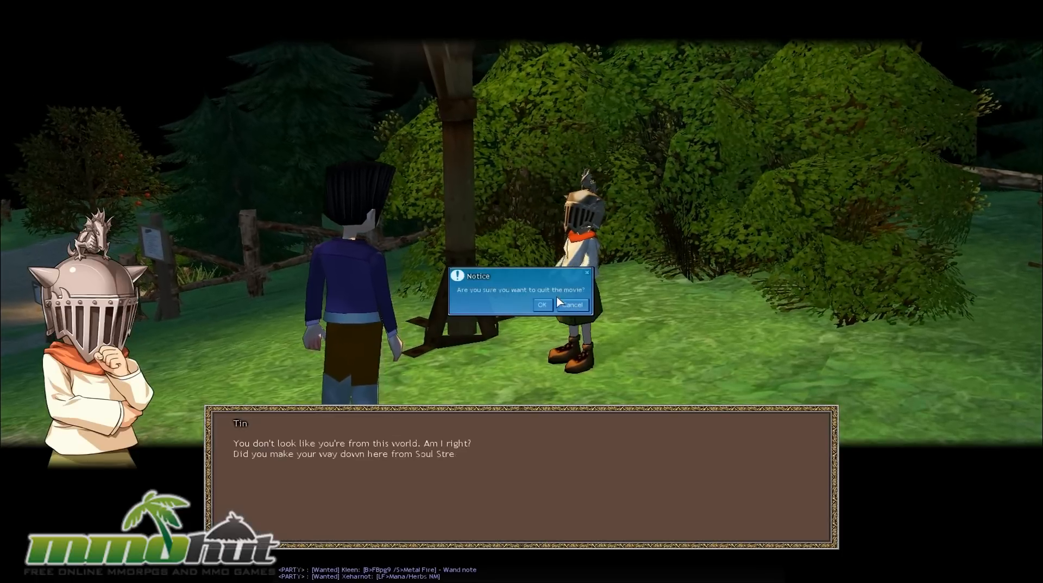
left_click(542, 304)
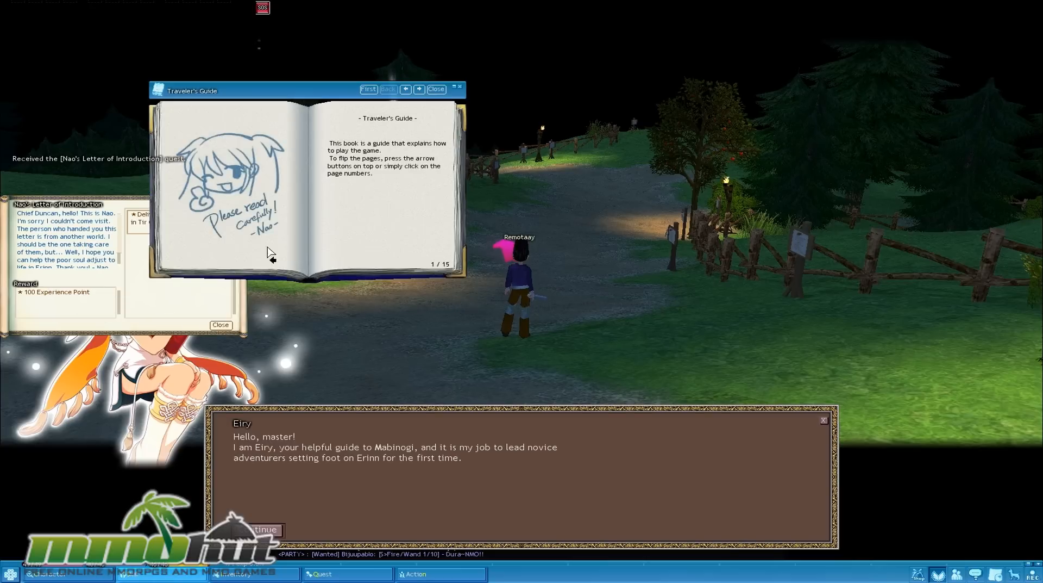
mouse_move(306, 159)
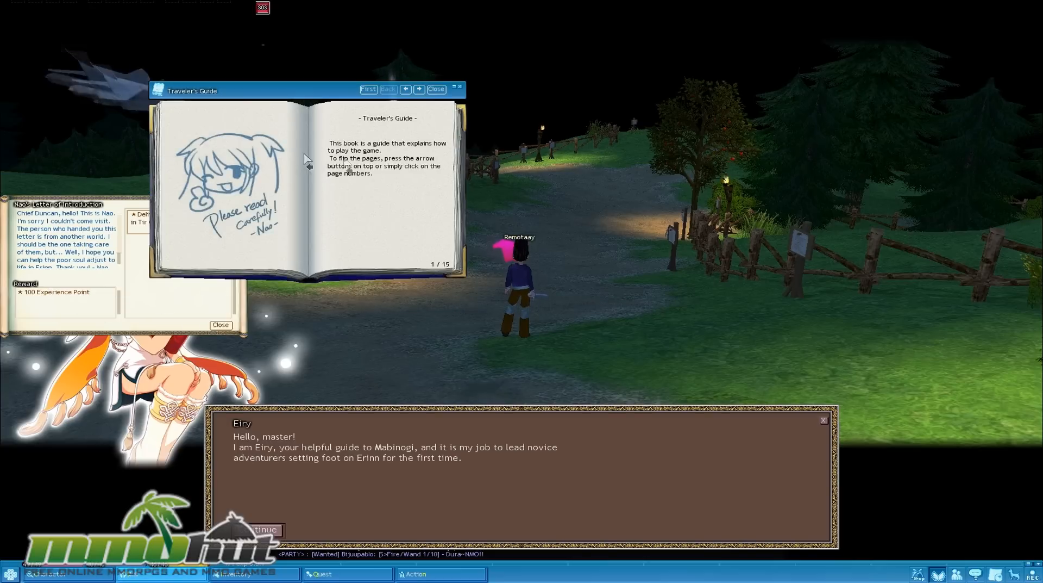
Close the Traveler's Guide and read through Eiry's tutorial, including the camera angle tip.
left_click(435, 89)
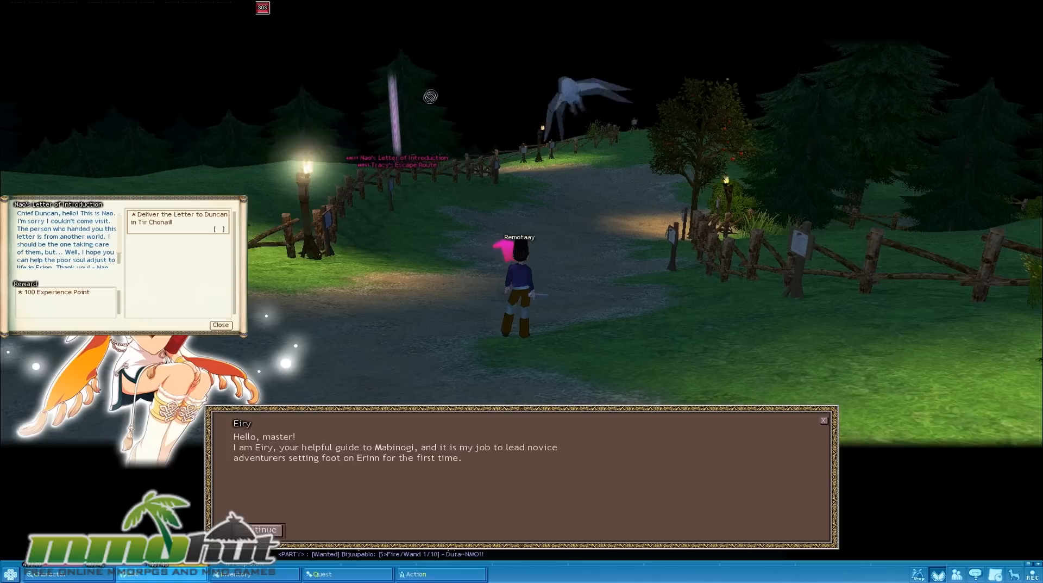
left_click(220, 325)
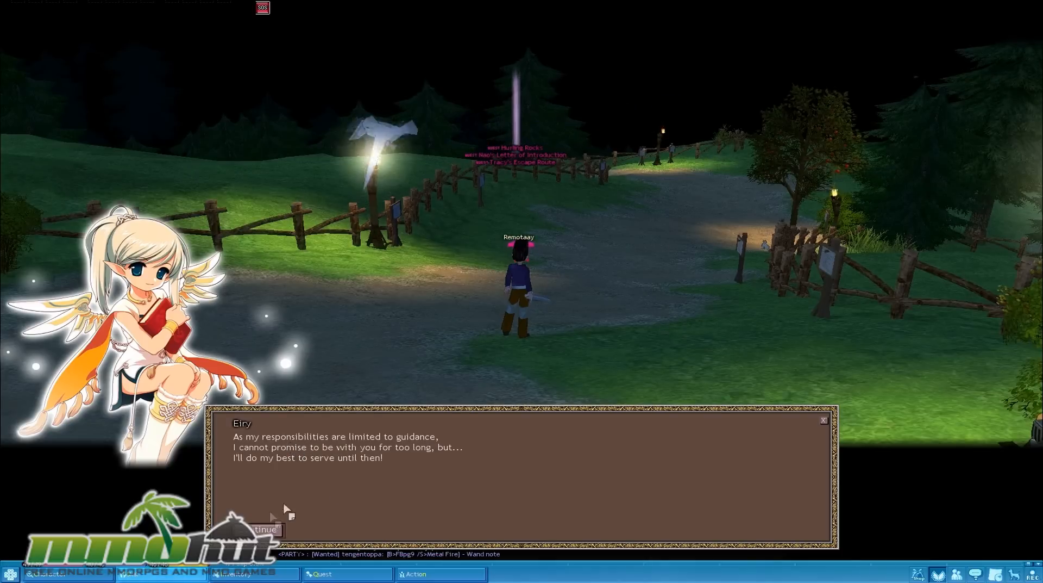
left_click(264, 530)
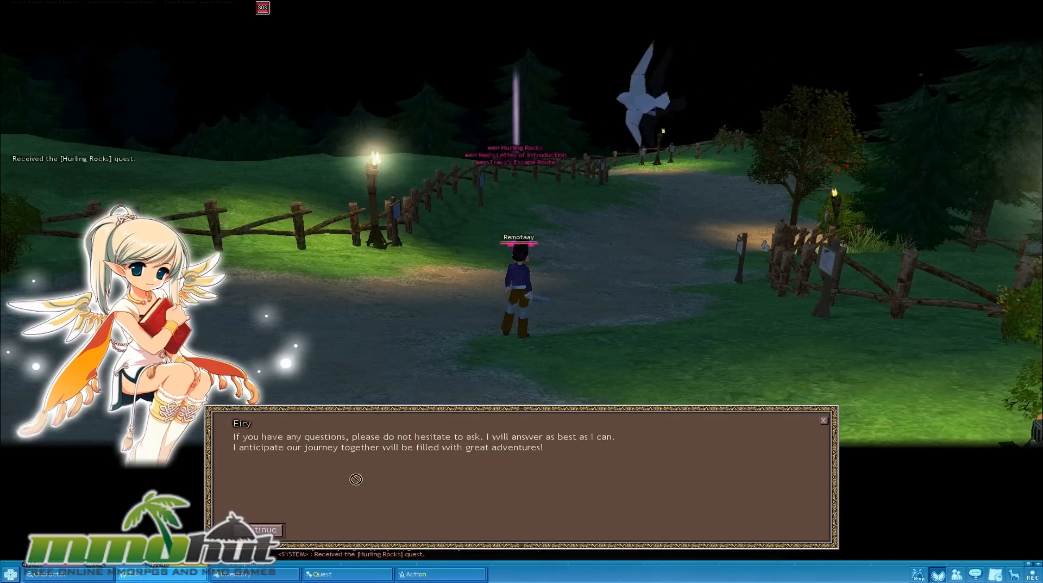
left_click(264, 529)
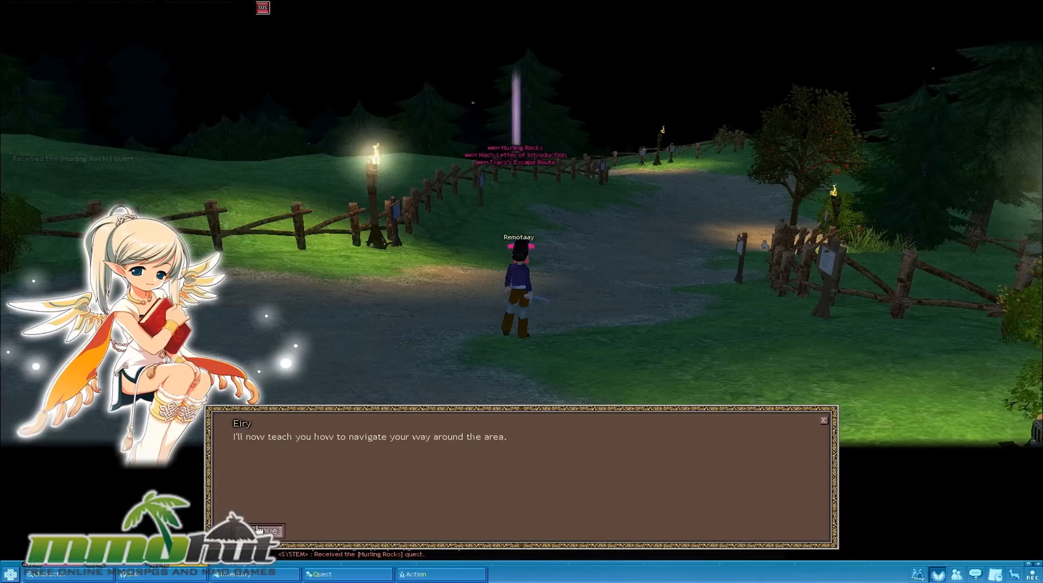
left_click(259, 530)
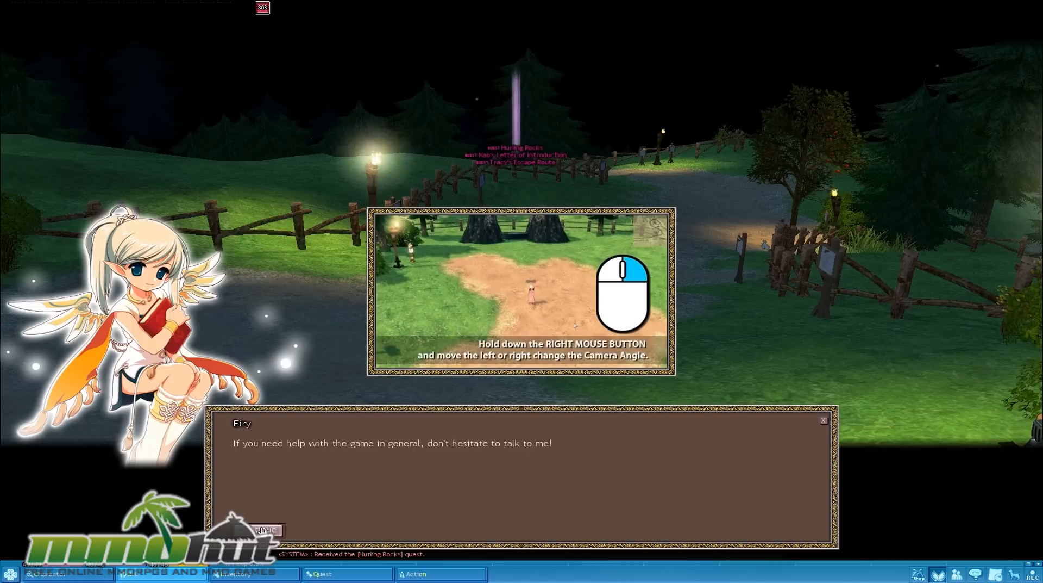
left_click(264, 530)
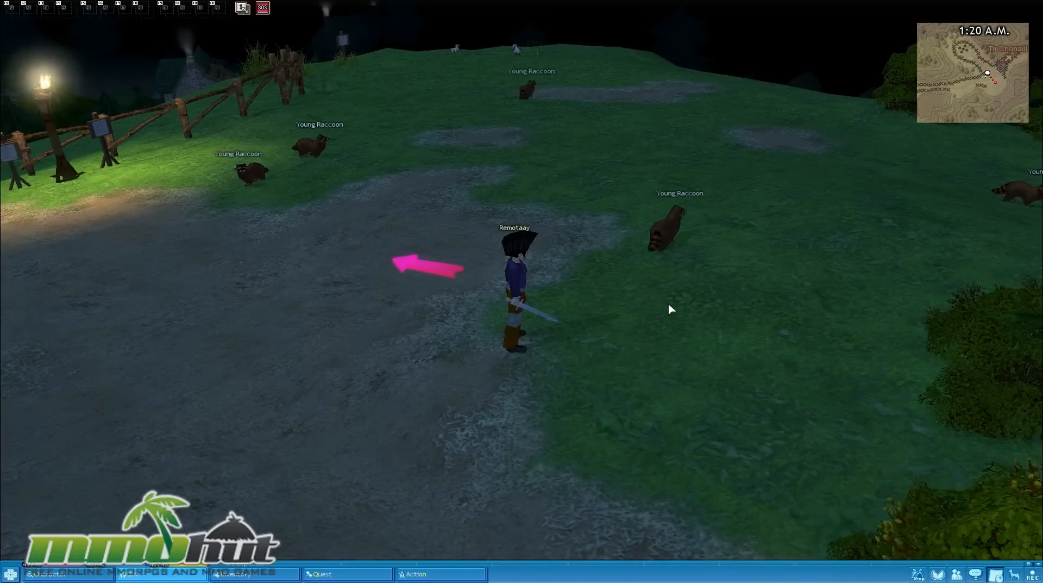
Walk across the hillside field toward the young raccoons.
left_click(665, 230)
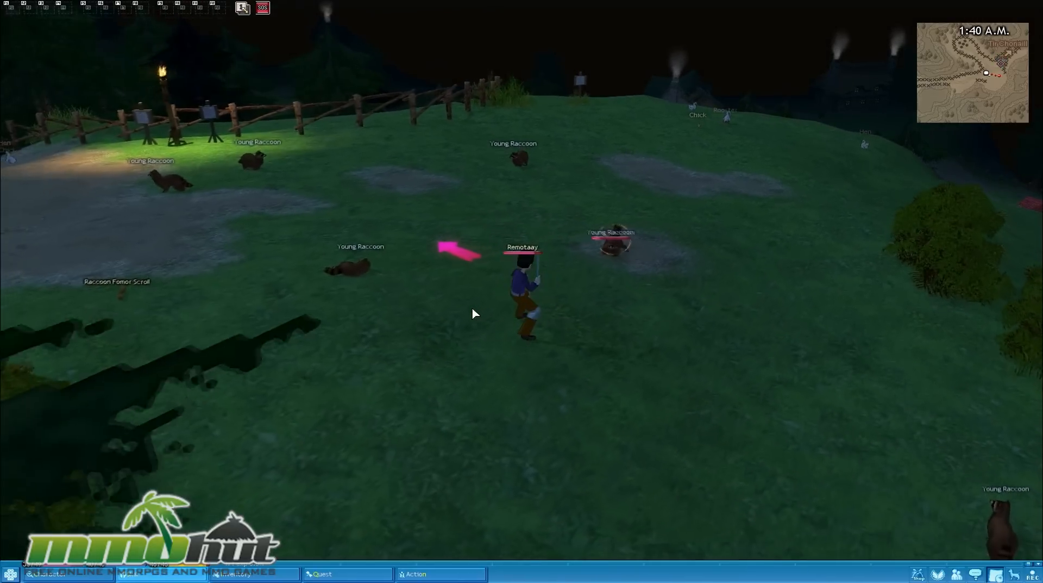
left_click(636, 237)
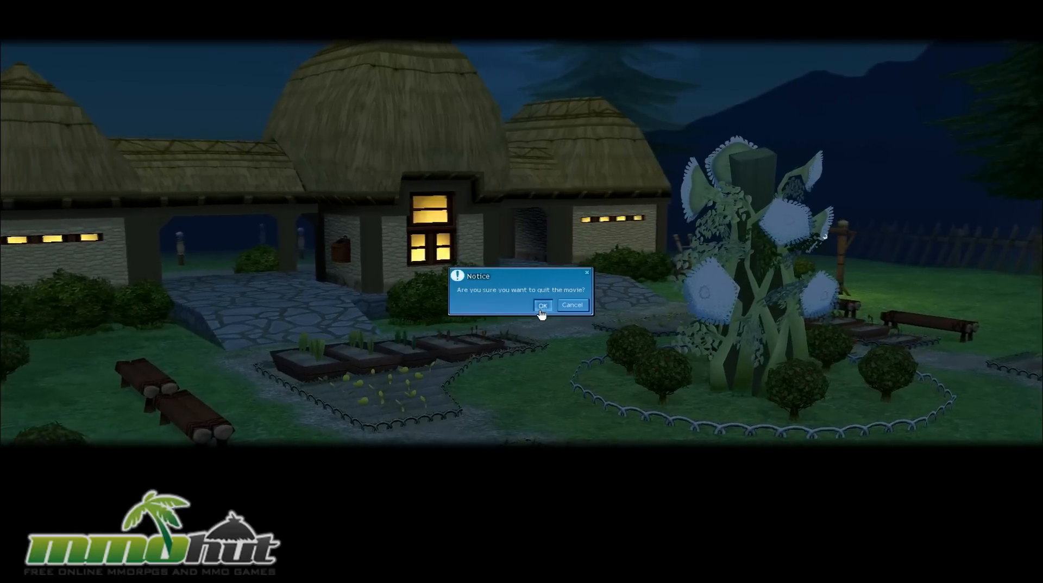
Confirm quitting the village movie to reach Chief Duncan.
left_click(543, 304)
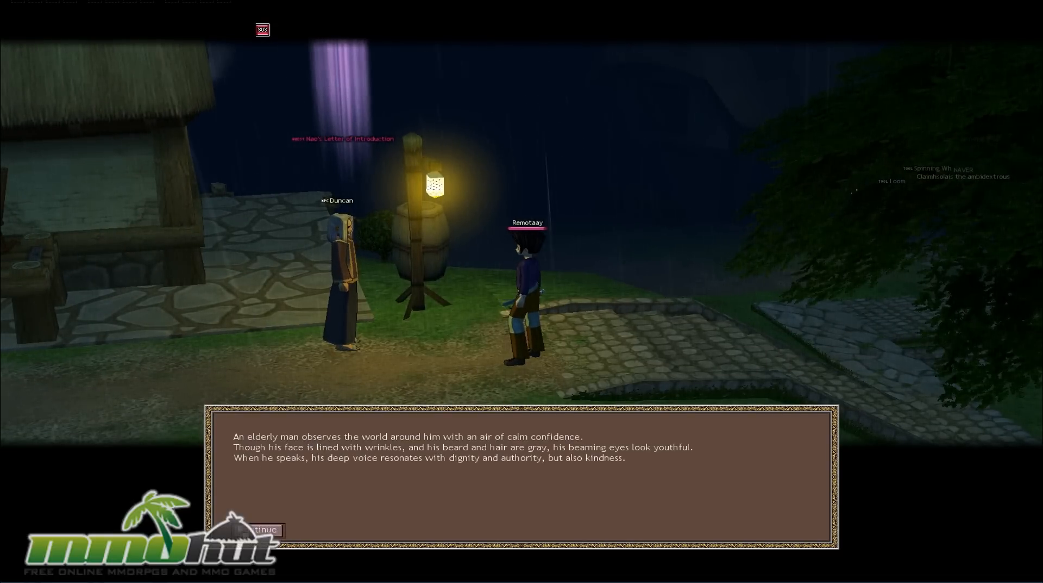
Give Nao's letter to Chief Duncan and hear his explanation of quests.
left_click(266, 530)
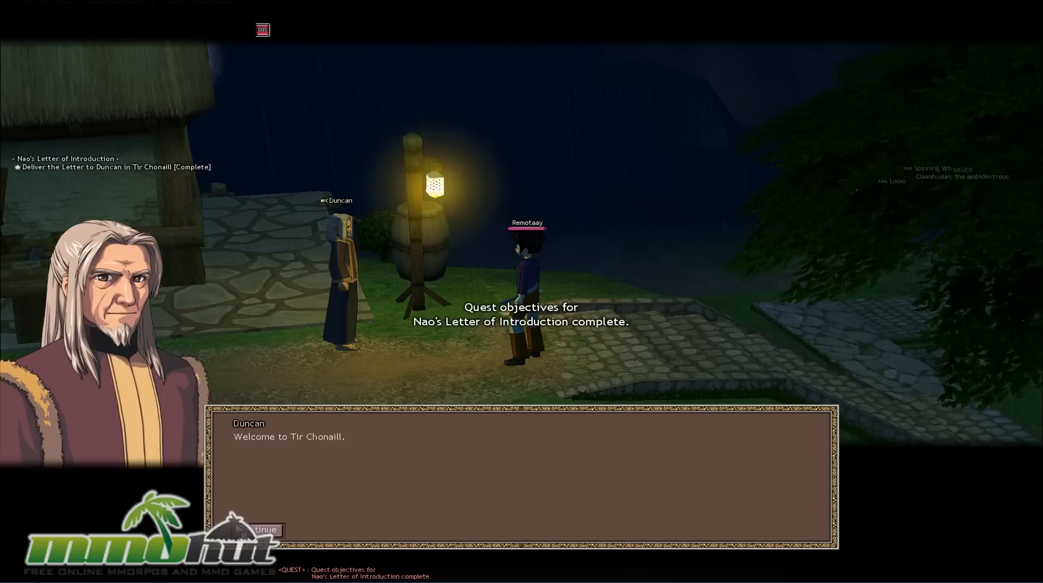
left_click(264, 528)
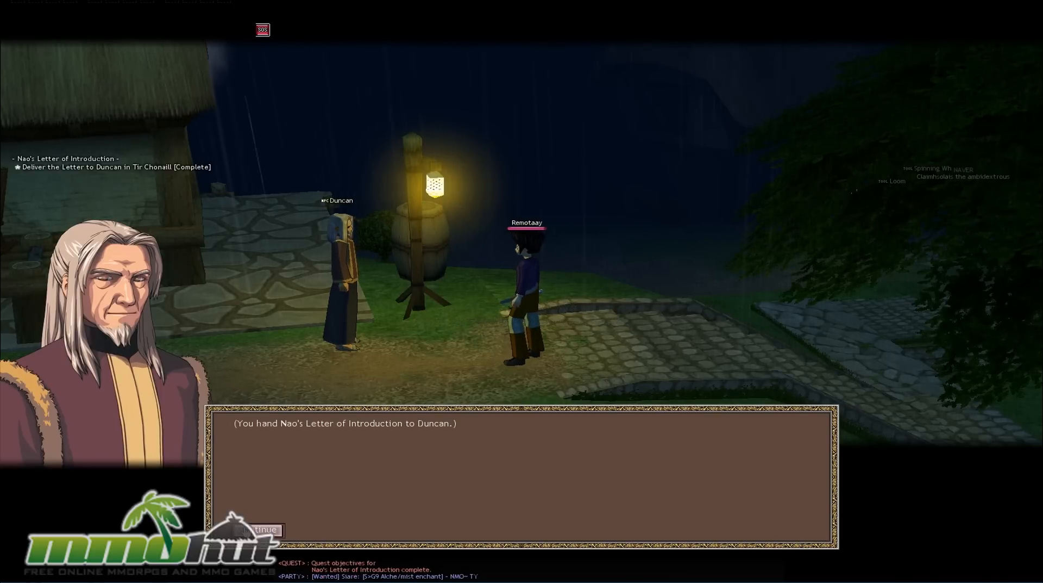
left_click(263, 529)
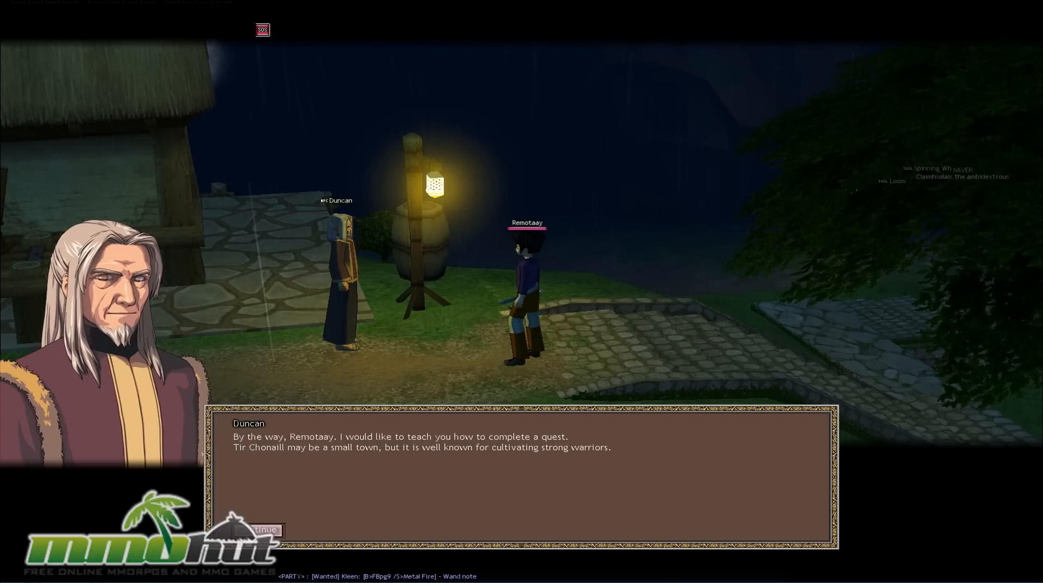
left_click(260, 529)
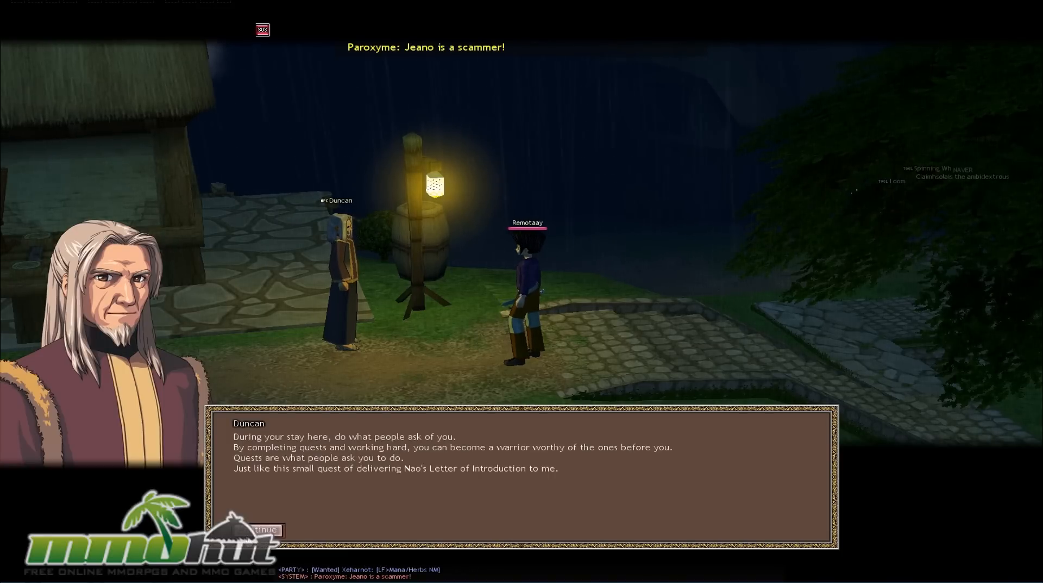
left_click(266, 529)
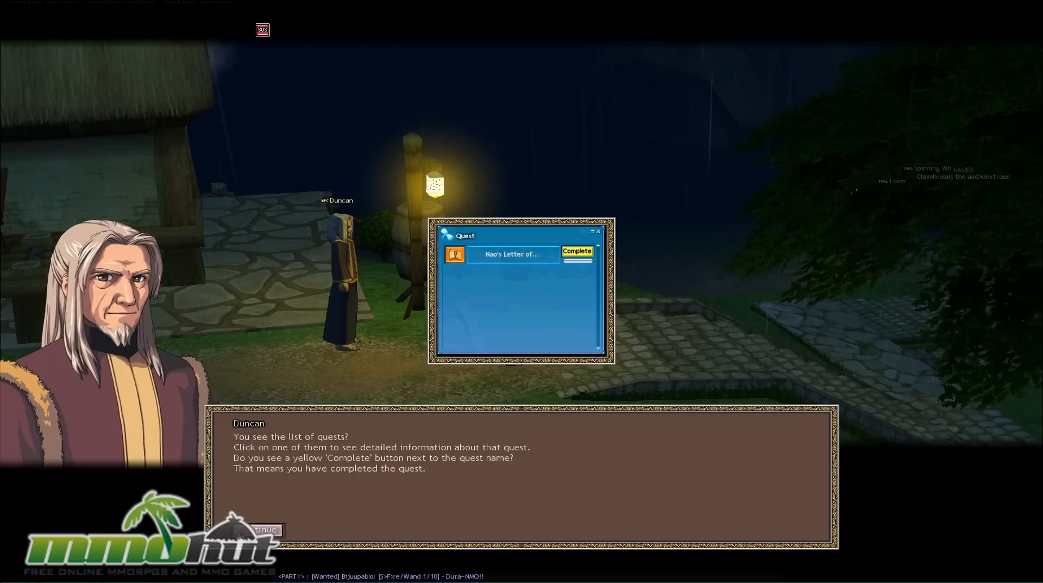
Advance through Duncan's quest list and progress bar explanations to his farewell.
left_click(264, 529)
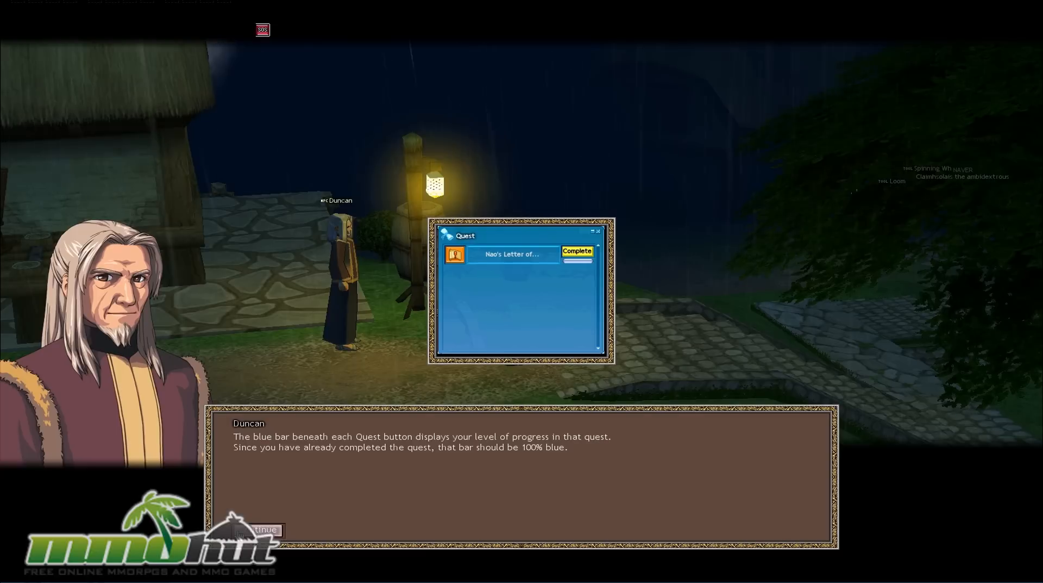
left_click(264, 529)
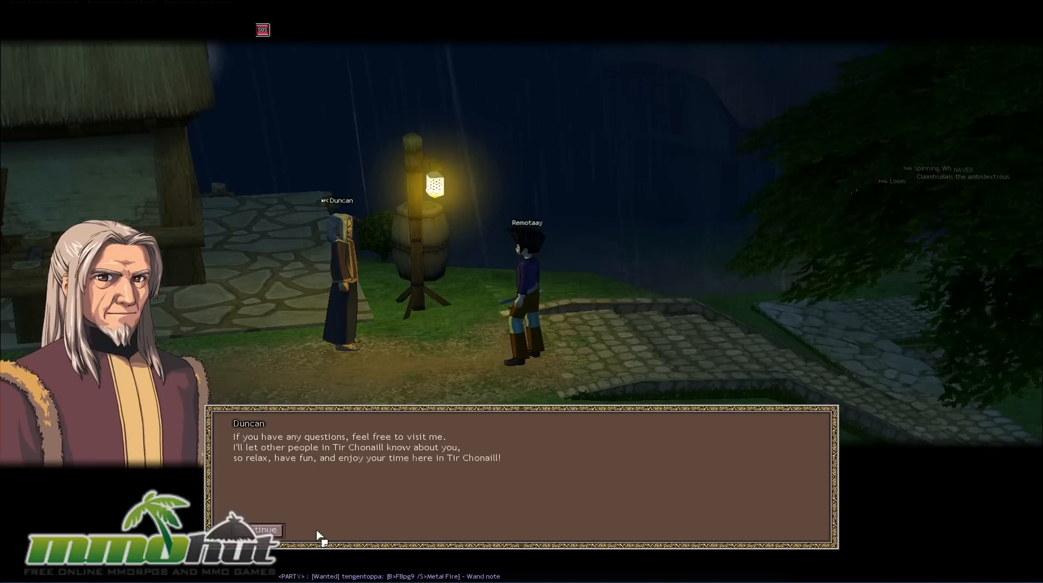
left_click(264, 529)
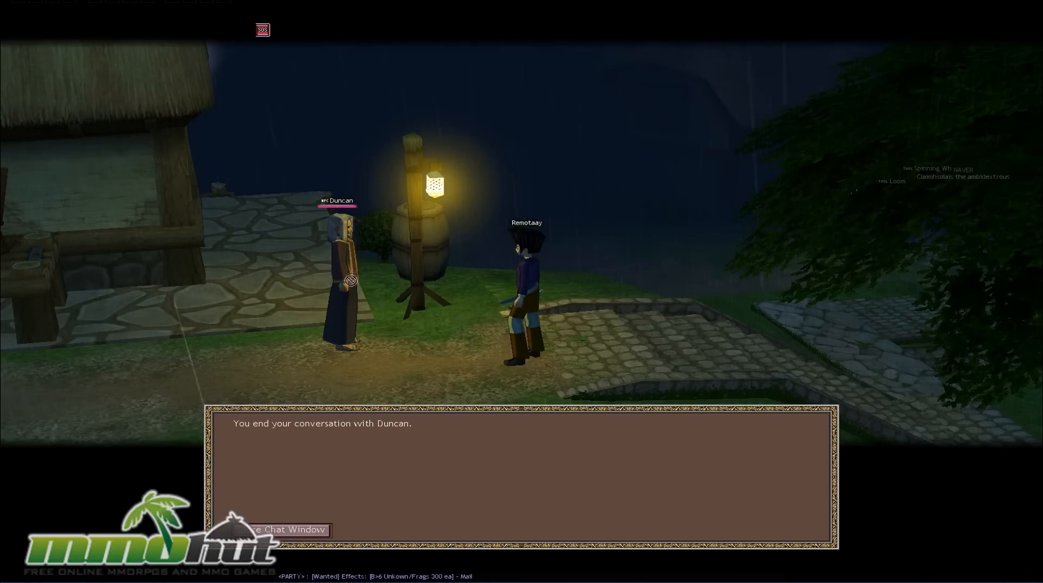
mouse_move(462, 211)
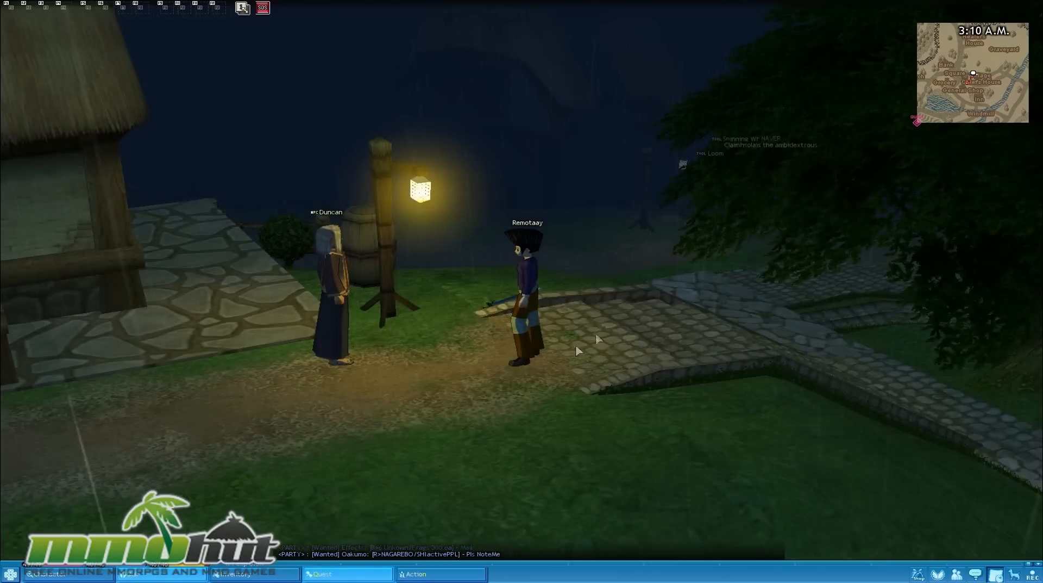
Bring up the quest list and skill list from the bottom taskbar.
left_click(321, 573)
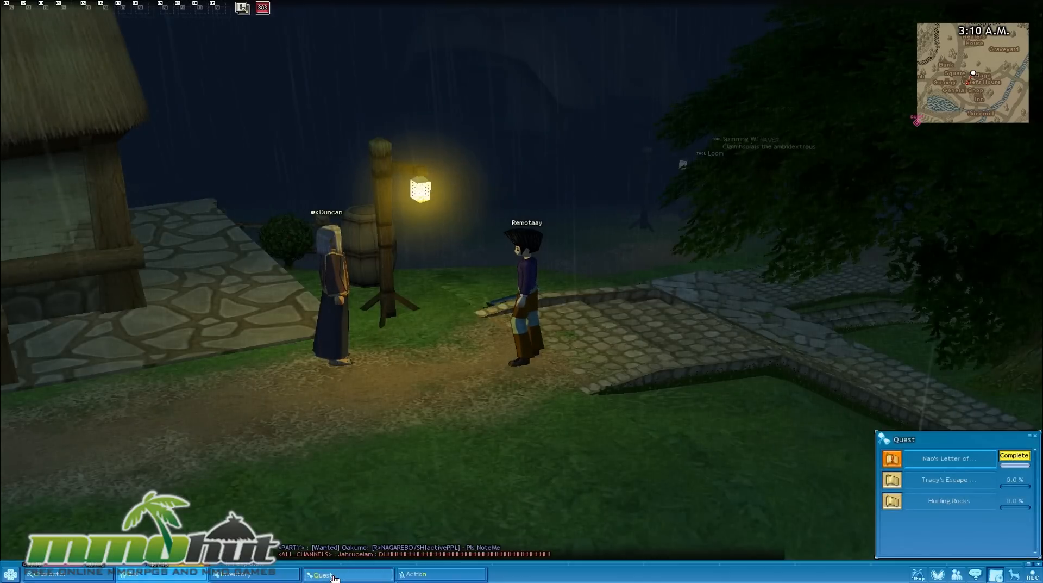
left_click(126, 574)
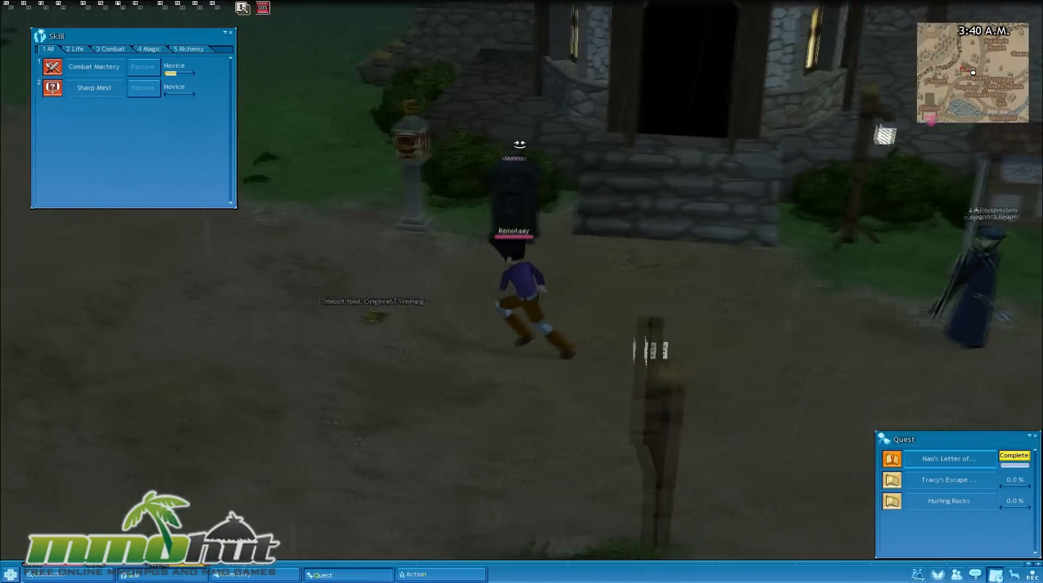
Run through the village, claim Nao's letter reward, and accept the Rescue Resident quest.
left_click(539, 342)
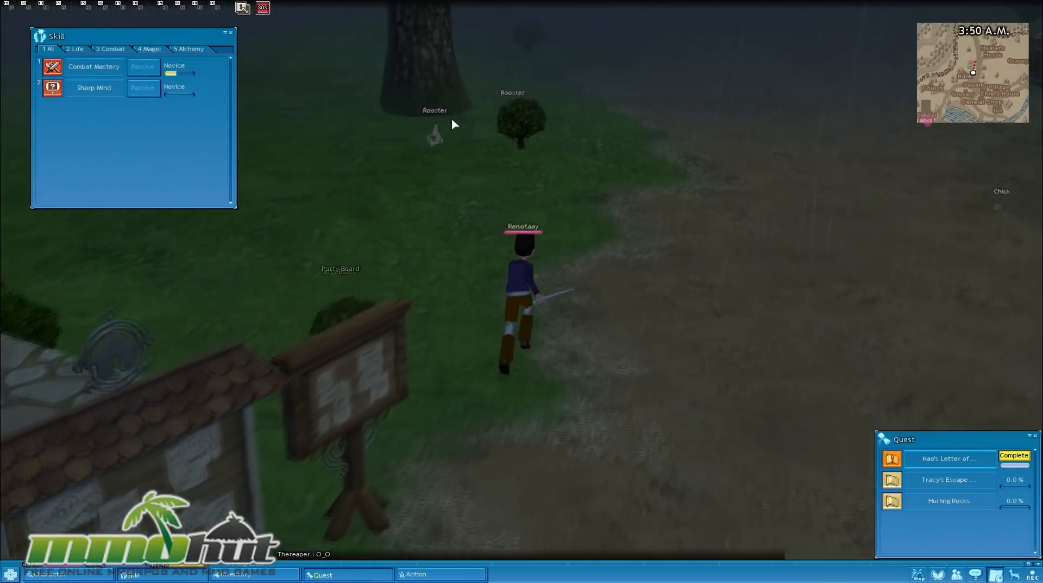
left_click(949, 458)
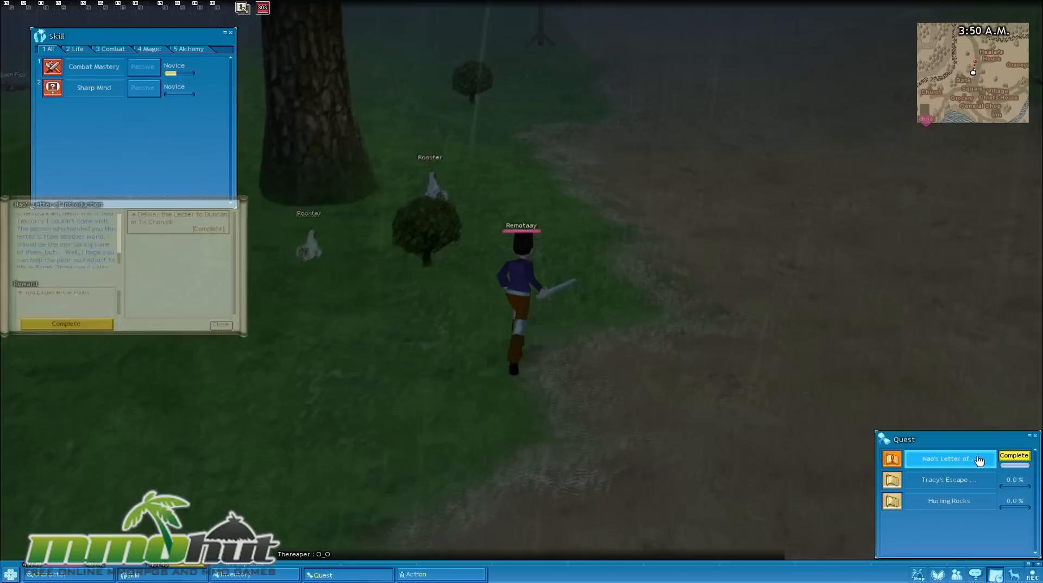
left_click(65, 322)
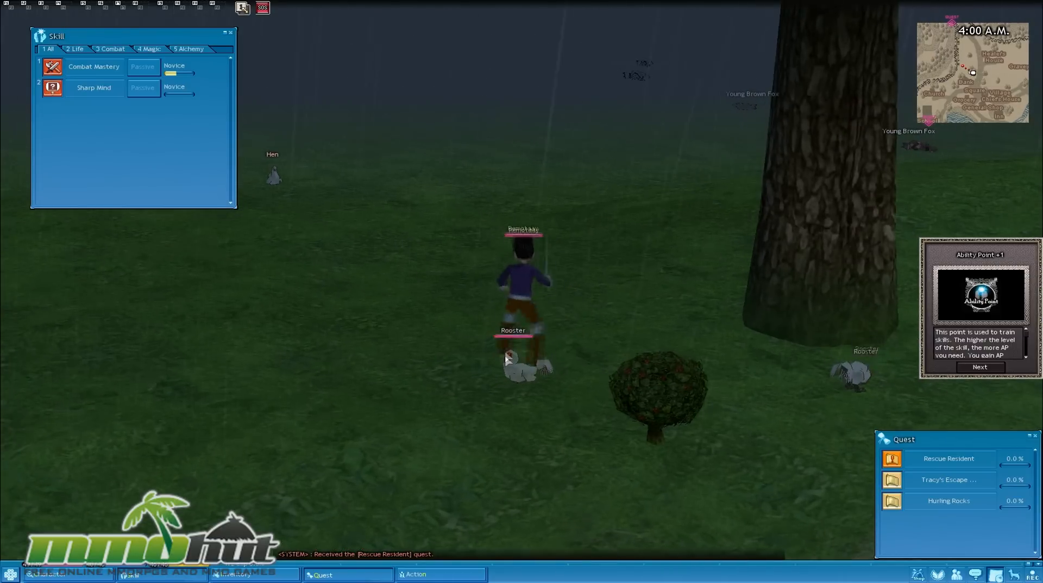
left_click(980, 366)
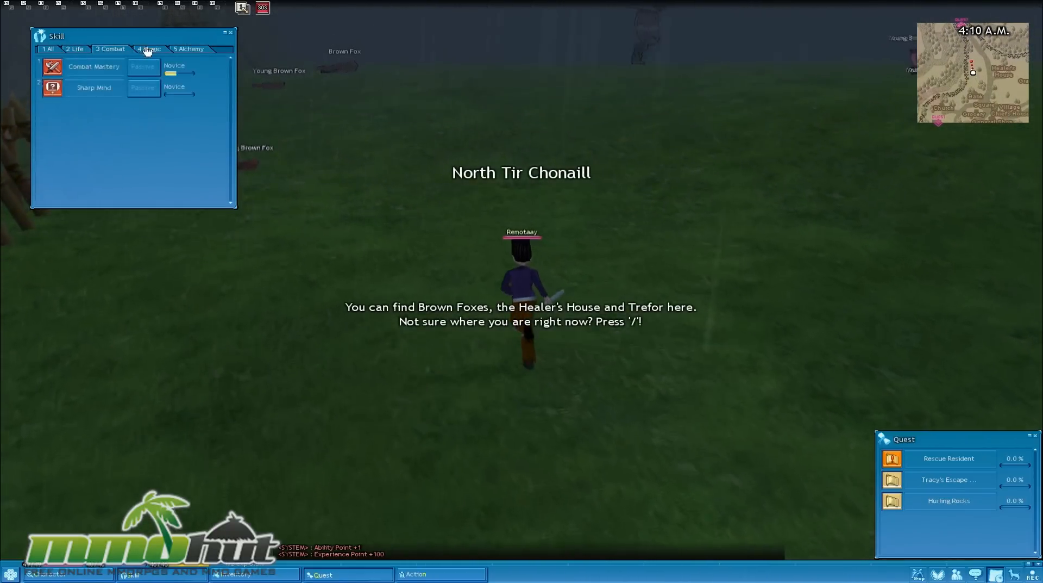
Check the magic and combat skill tabs and attack brown foxes in North Tir Chonaill.
left_click(149, 48)
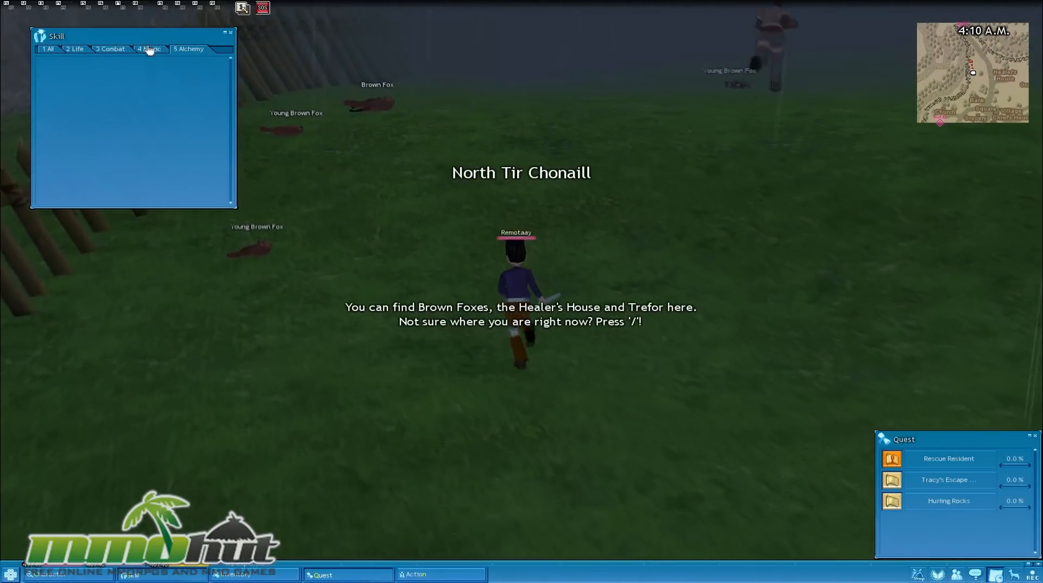
left_click(110, 48)
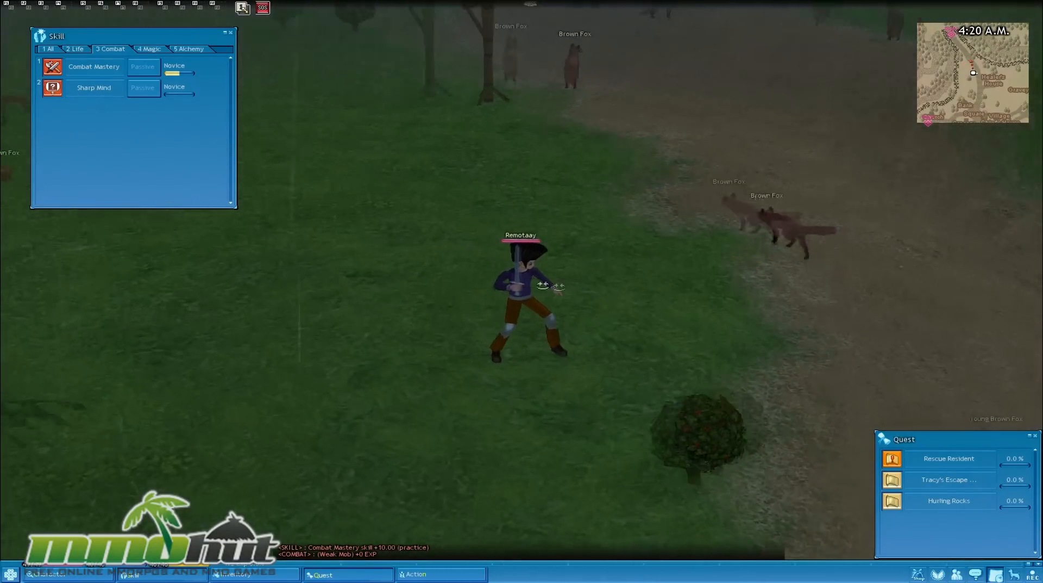
left_click(306, 200)
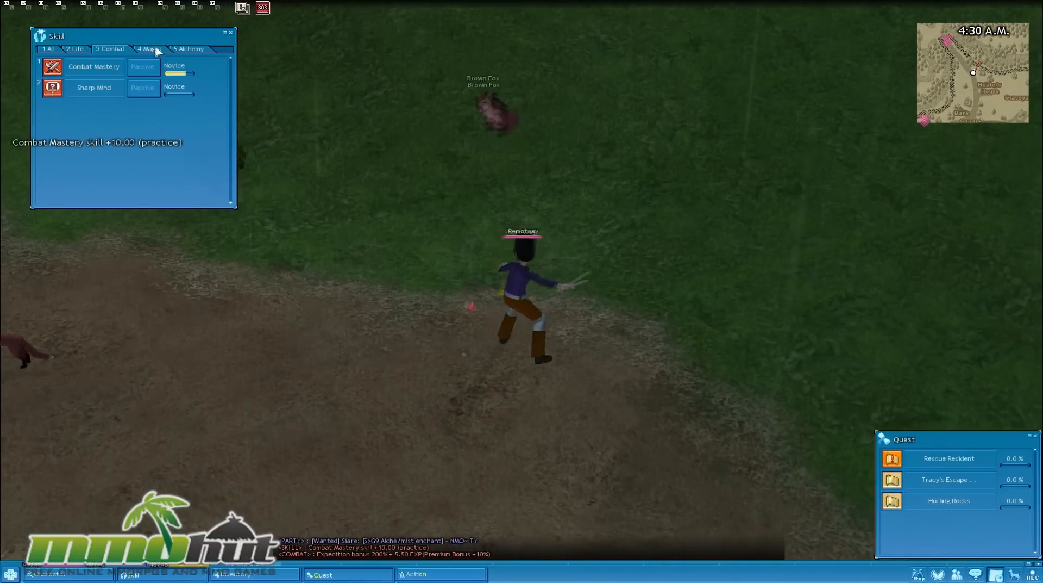
left_click(148, 48)
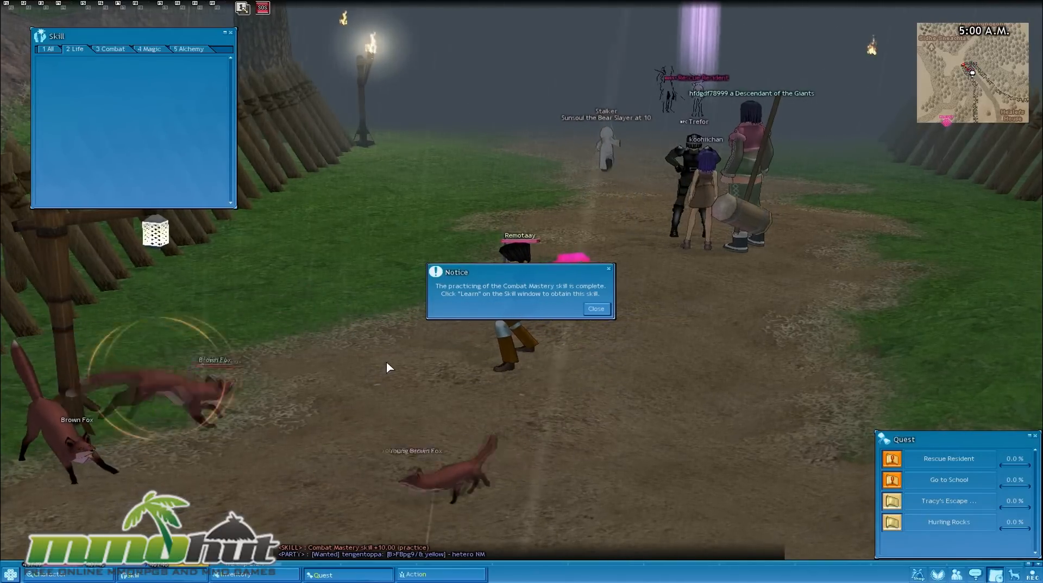
Close the Combat Mastery practice notice and fight more brown foxes on the hillside.
left_click(595, 308)
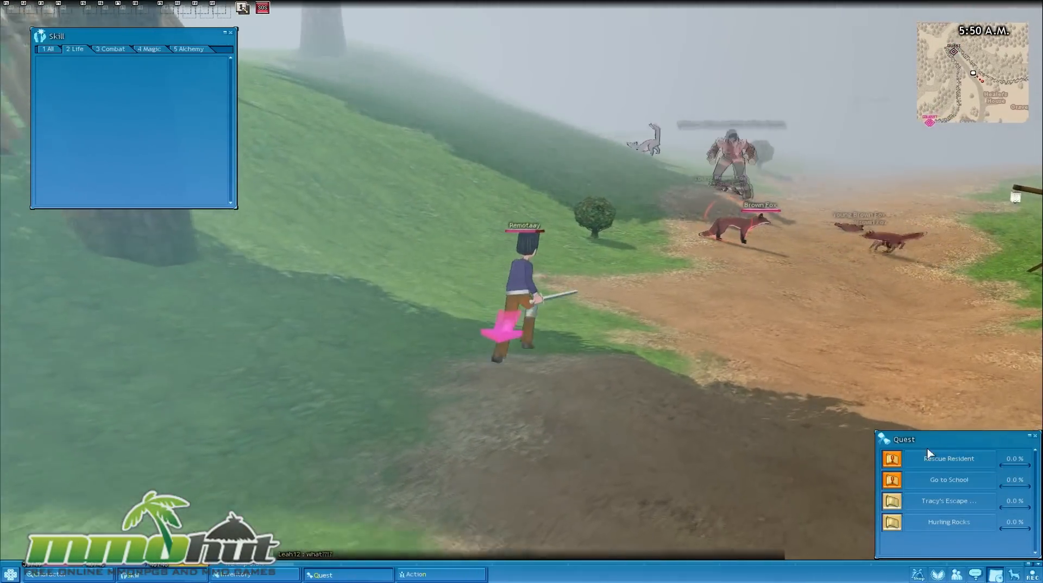
left_click(949, 458)
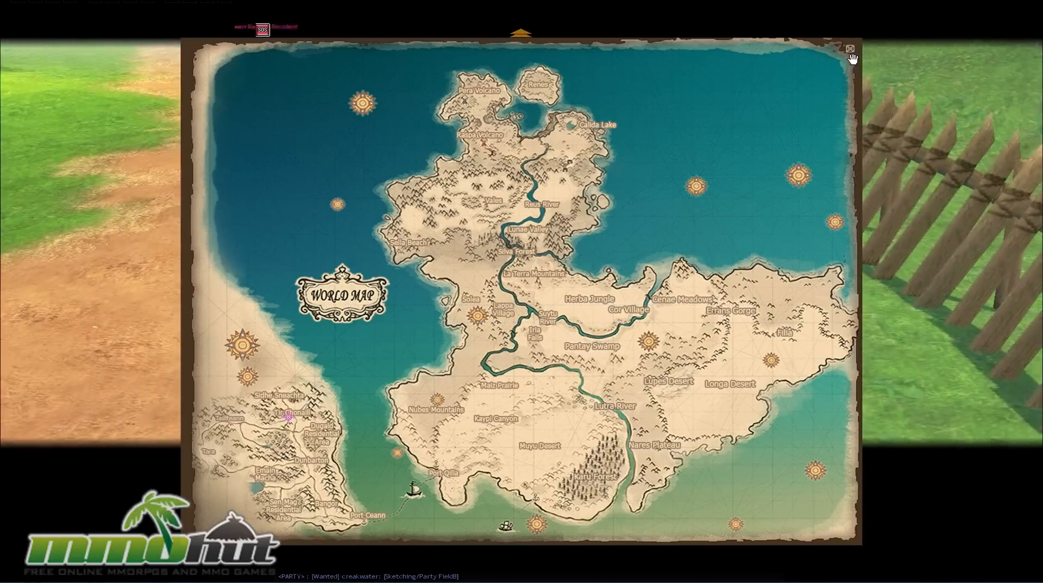
left_click(851, 49)
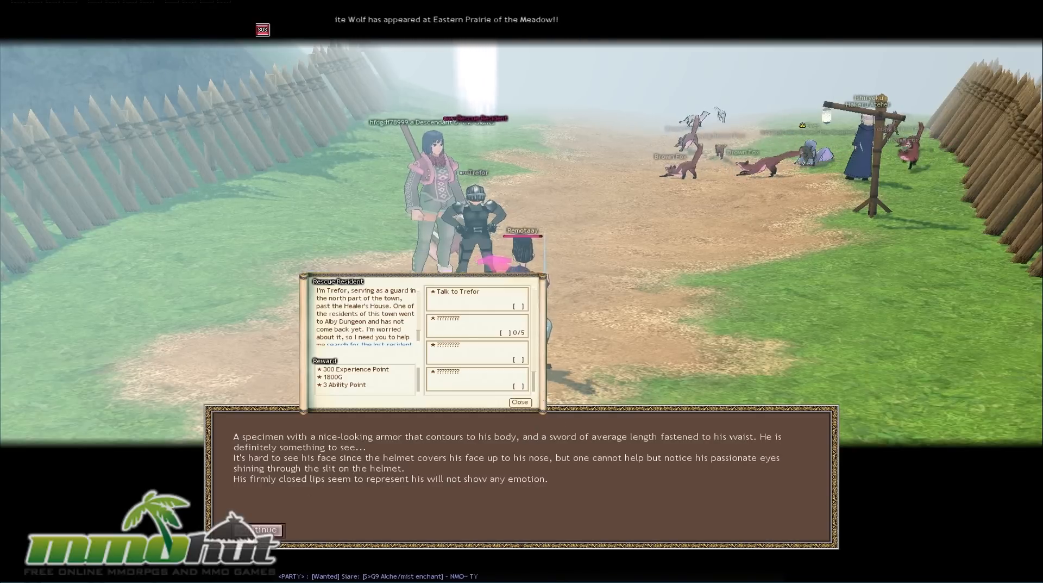
Continue through Trefor's dialogue until Hunt 5 Young Brown Foxes is added.
left_click(264, 529)
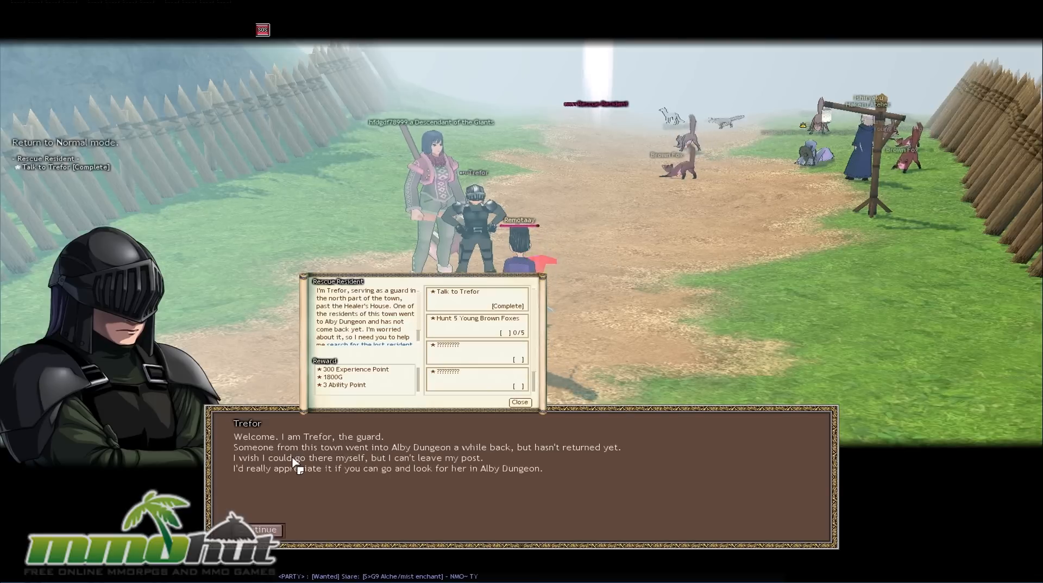
left_click(265, 529)
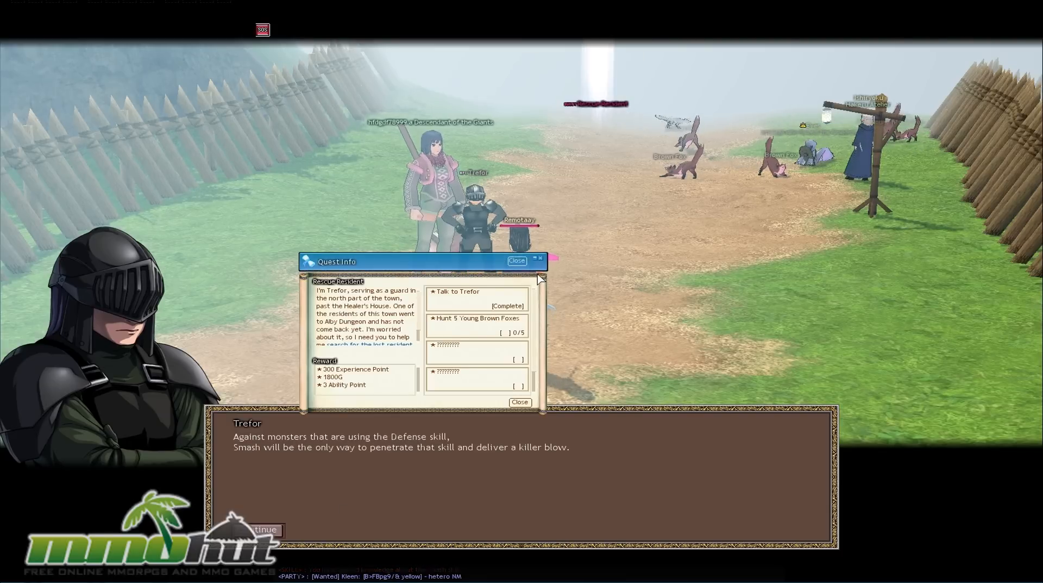
left_click(265, 529)
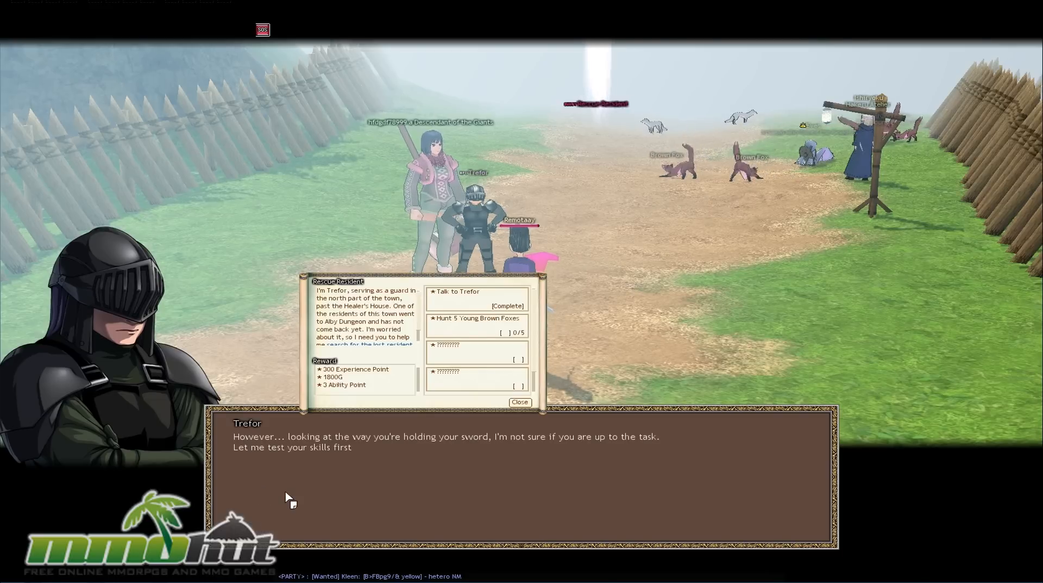
left_click(465, 467)
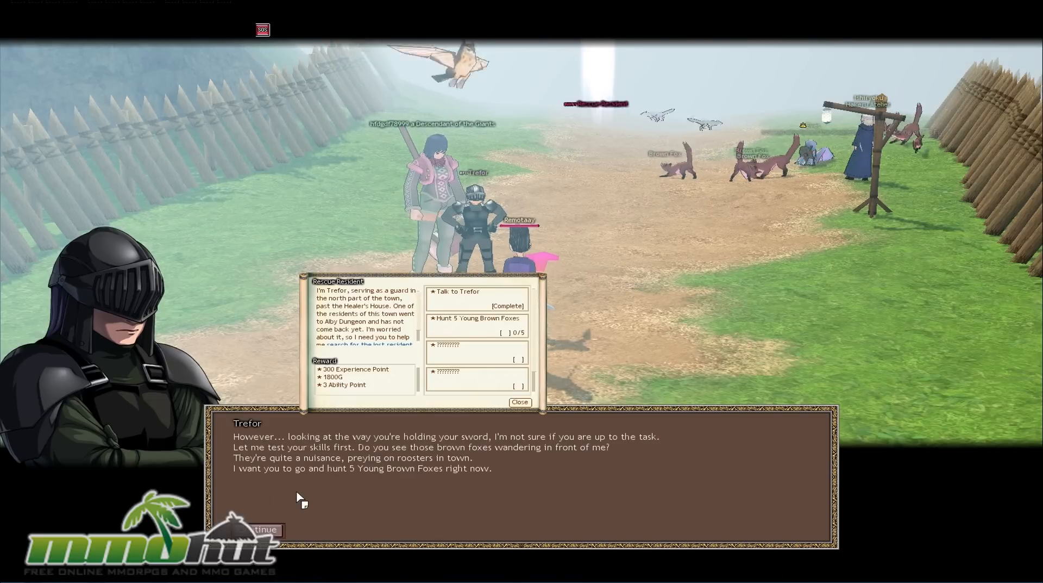
left_click(264, 528)
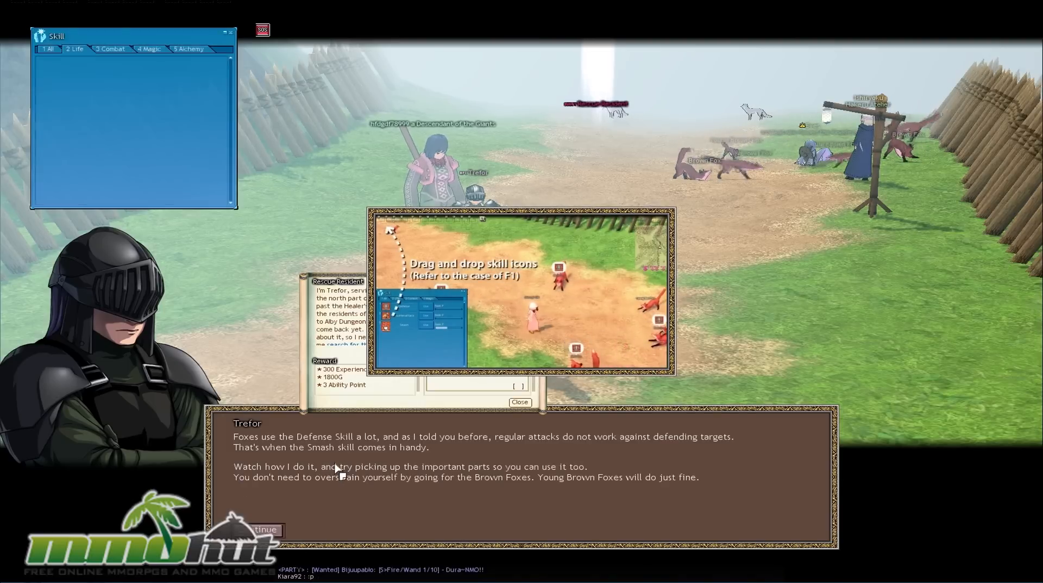
View the Combat skill tab listing Smash while continuing Trefor's Smash tutorial.
left_click(110, 48)
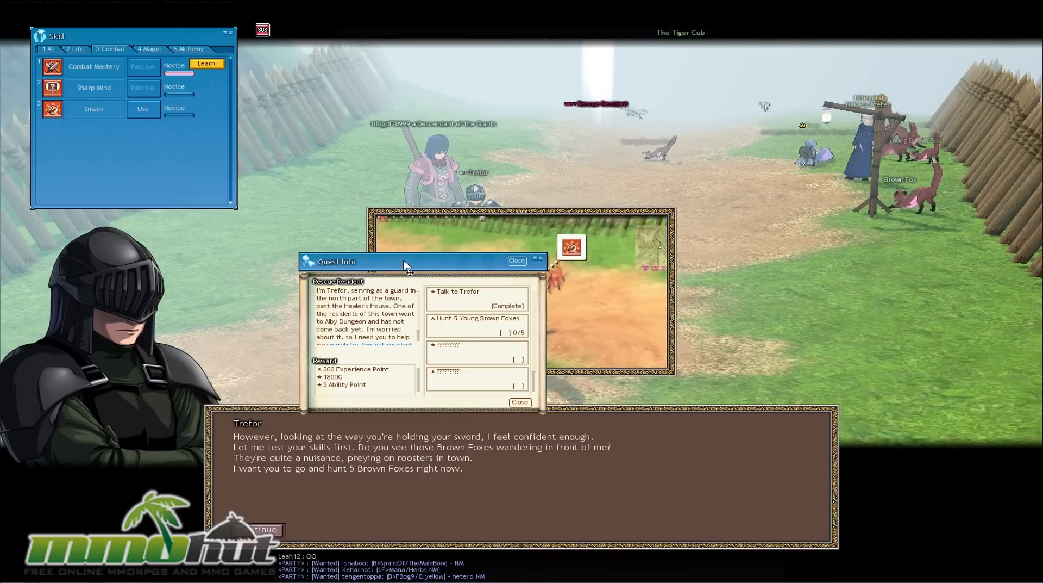
left_click(265, 529)
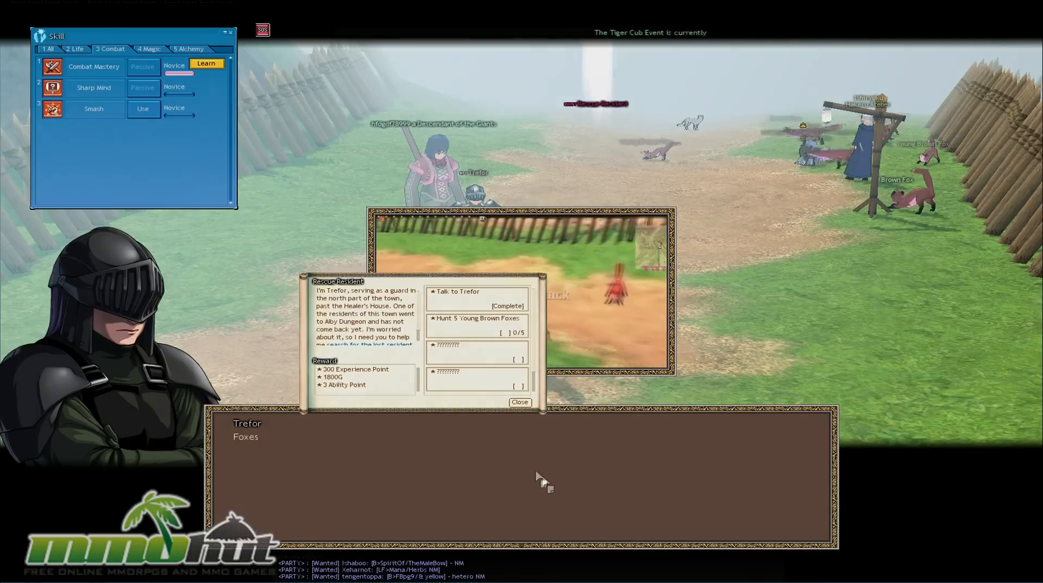